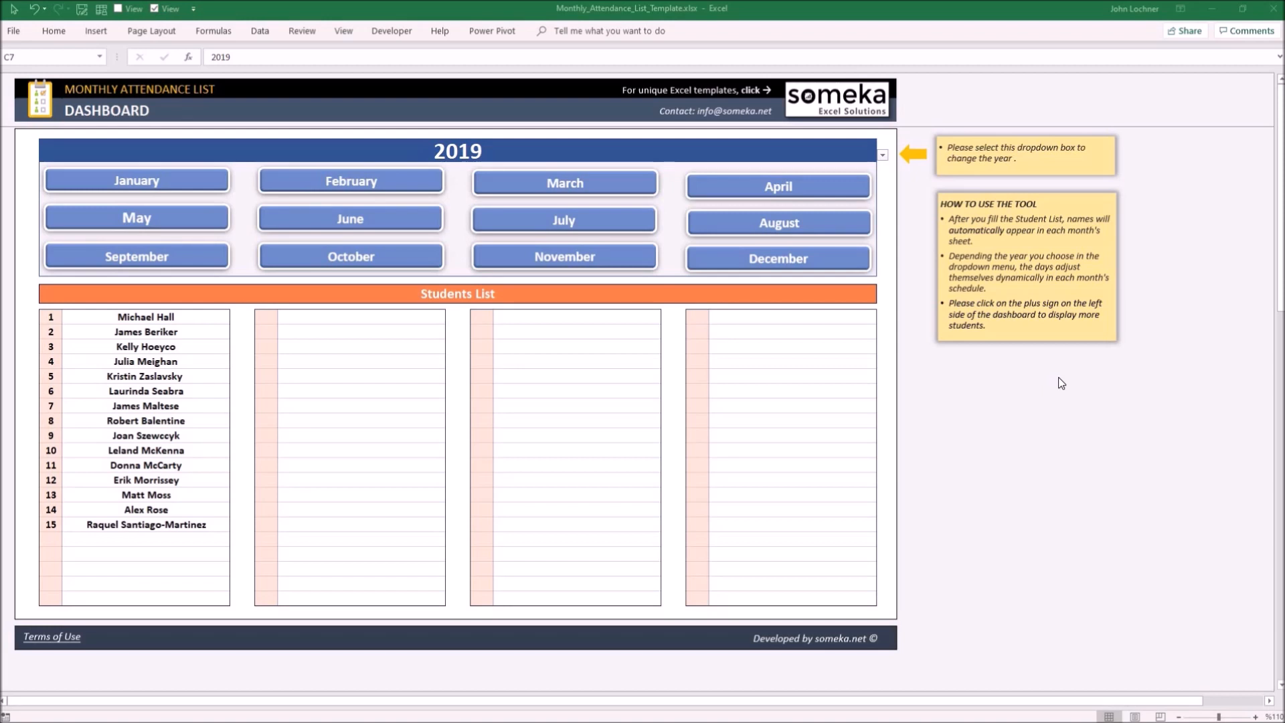
pyautogui.moveTo(132, 136)
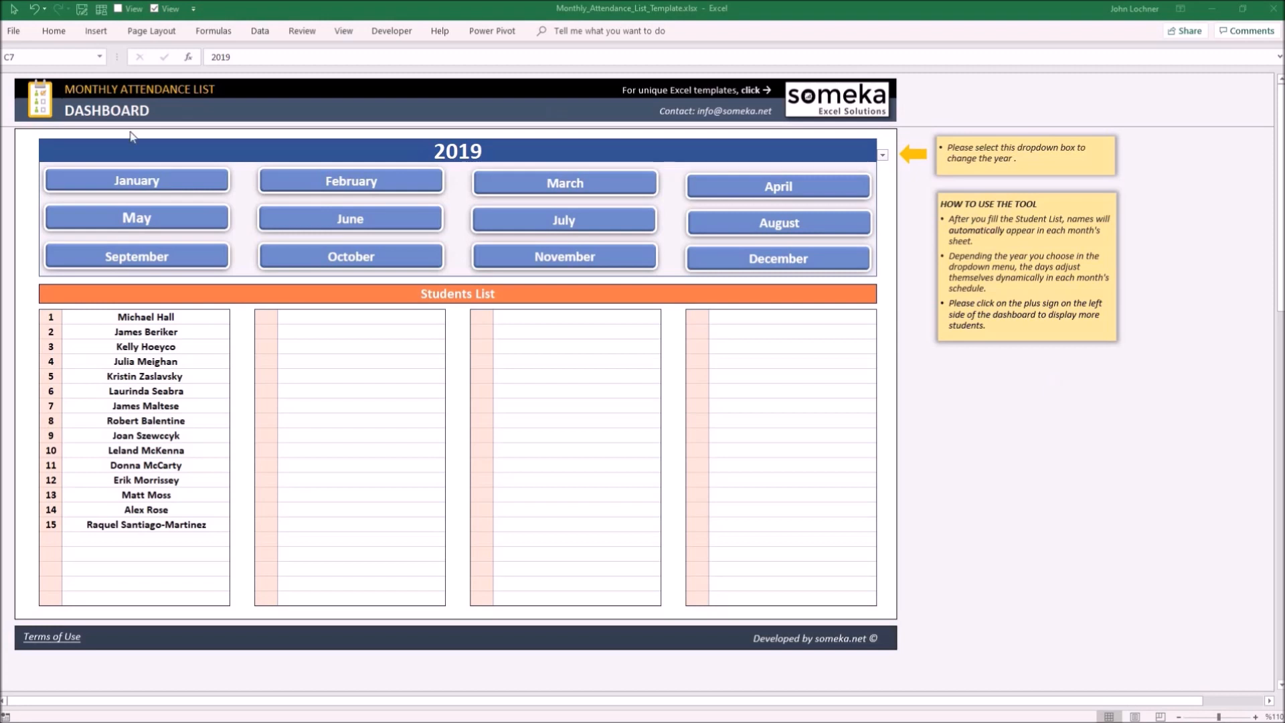
pyautogui.moveTo(219, 258)
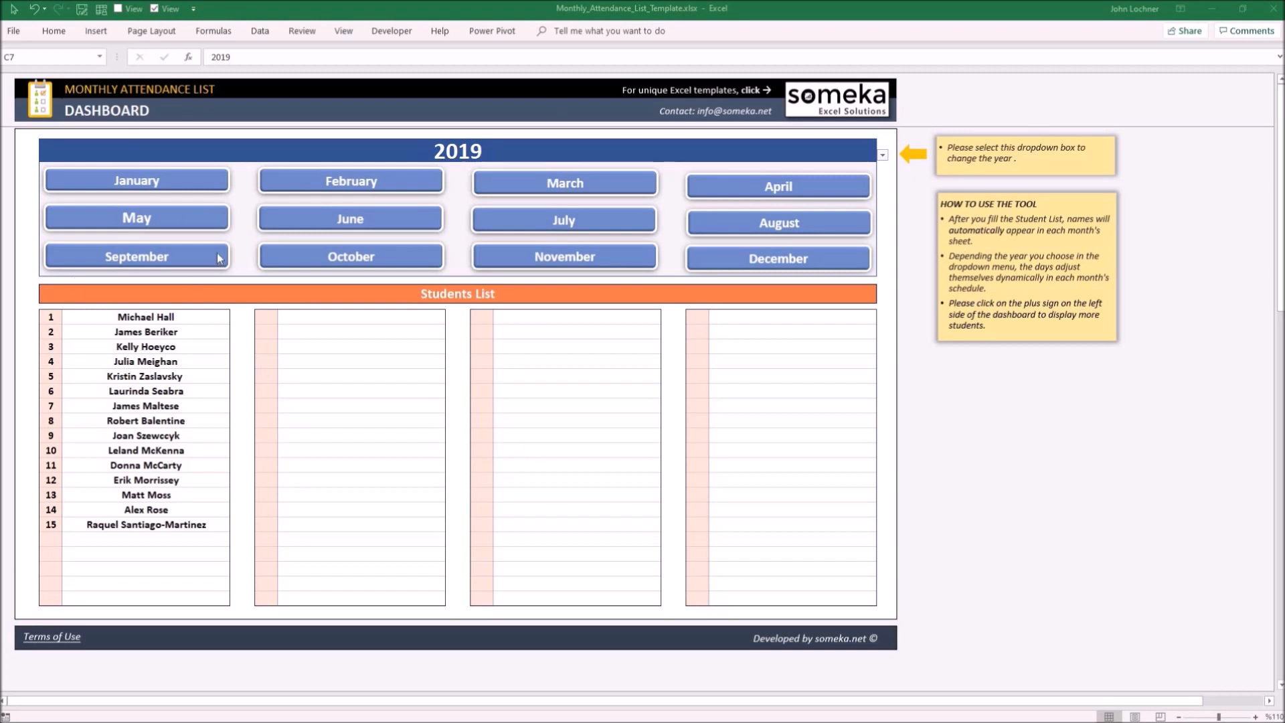
pyautogui.click(137, 180)
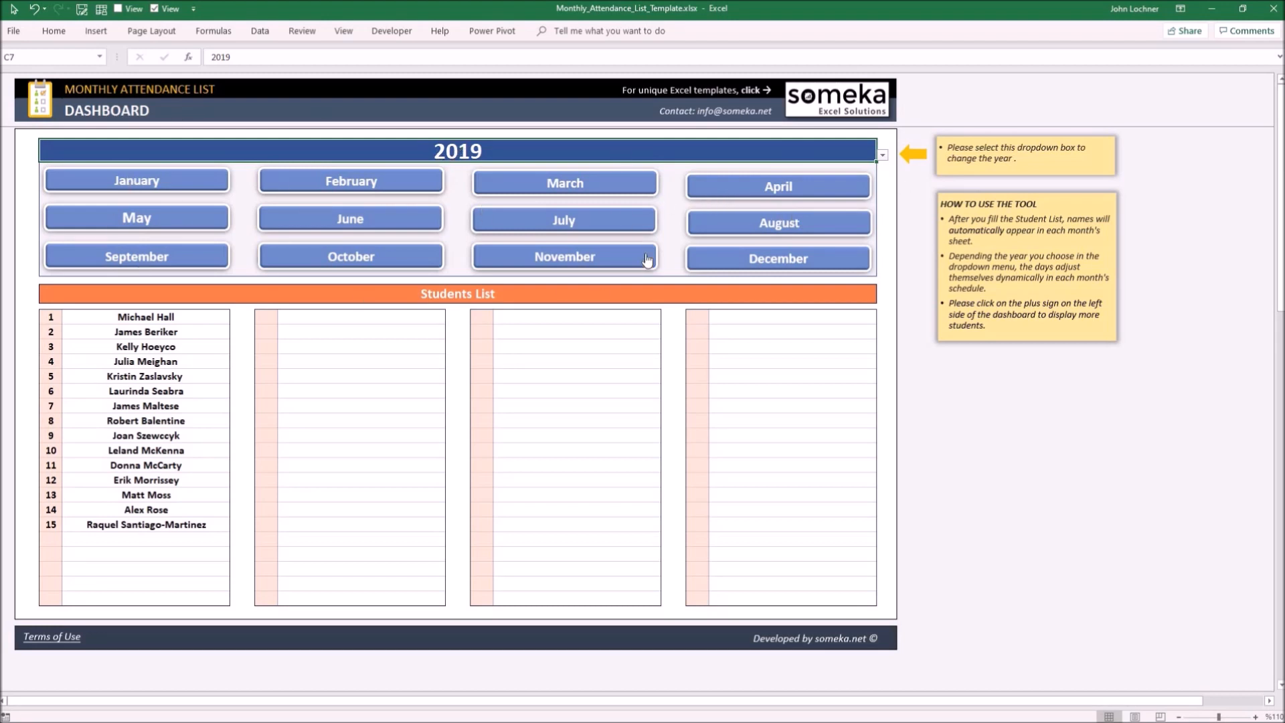
pyautogui.moveTo(219, 454)
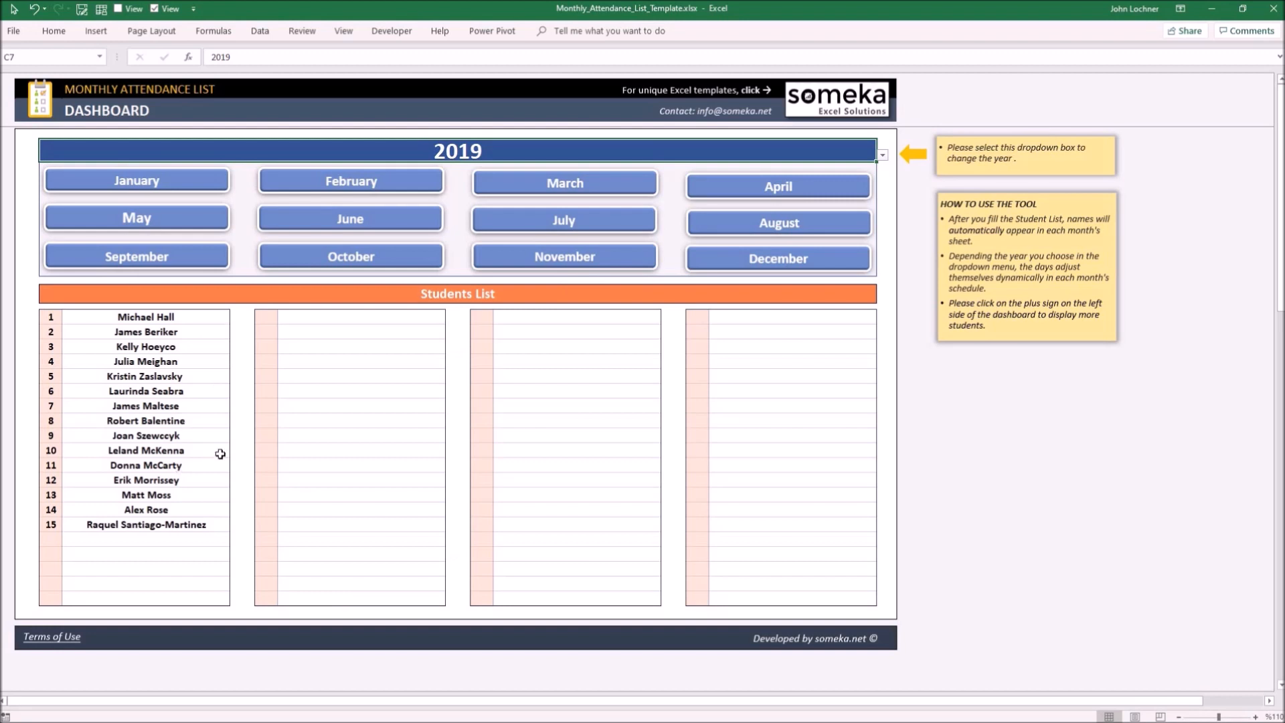
pyautogui.moveTo(193, 191)
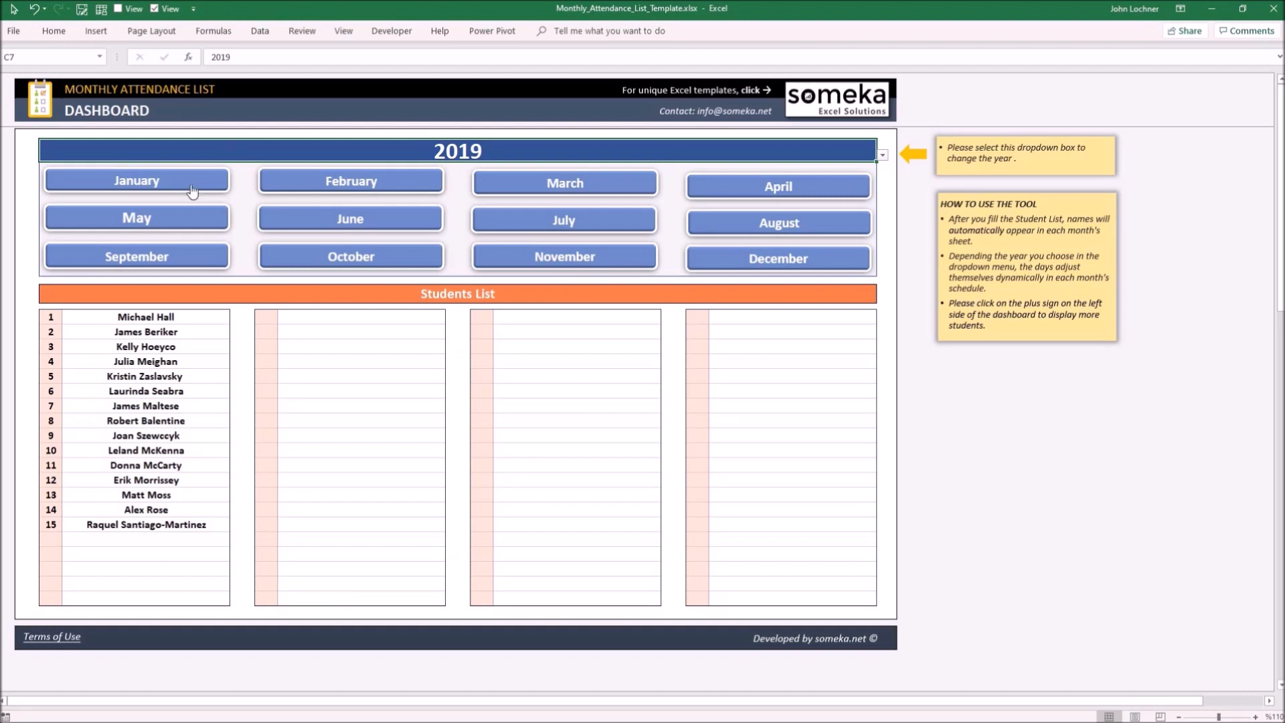
pyautogui.click(136, 179)
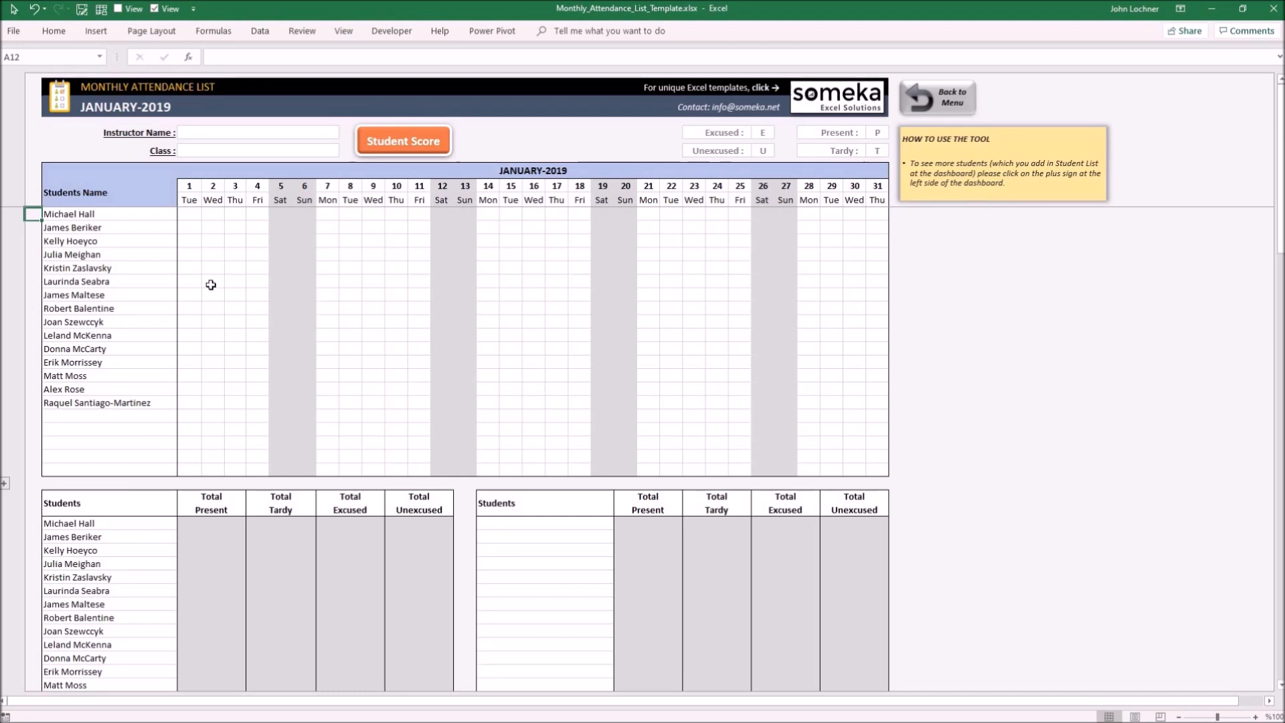
pyautogui.click(206, 213)
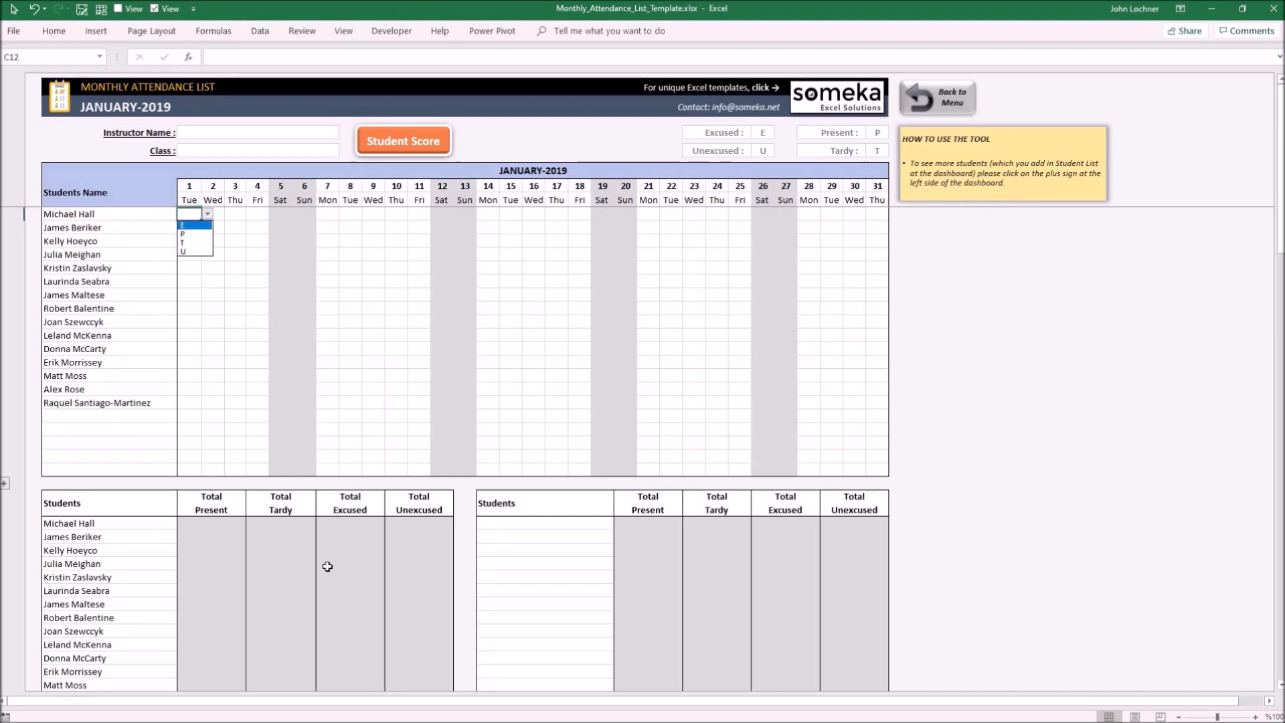
pyautogui.click(937, 97)
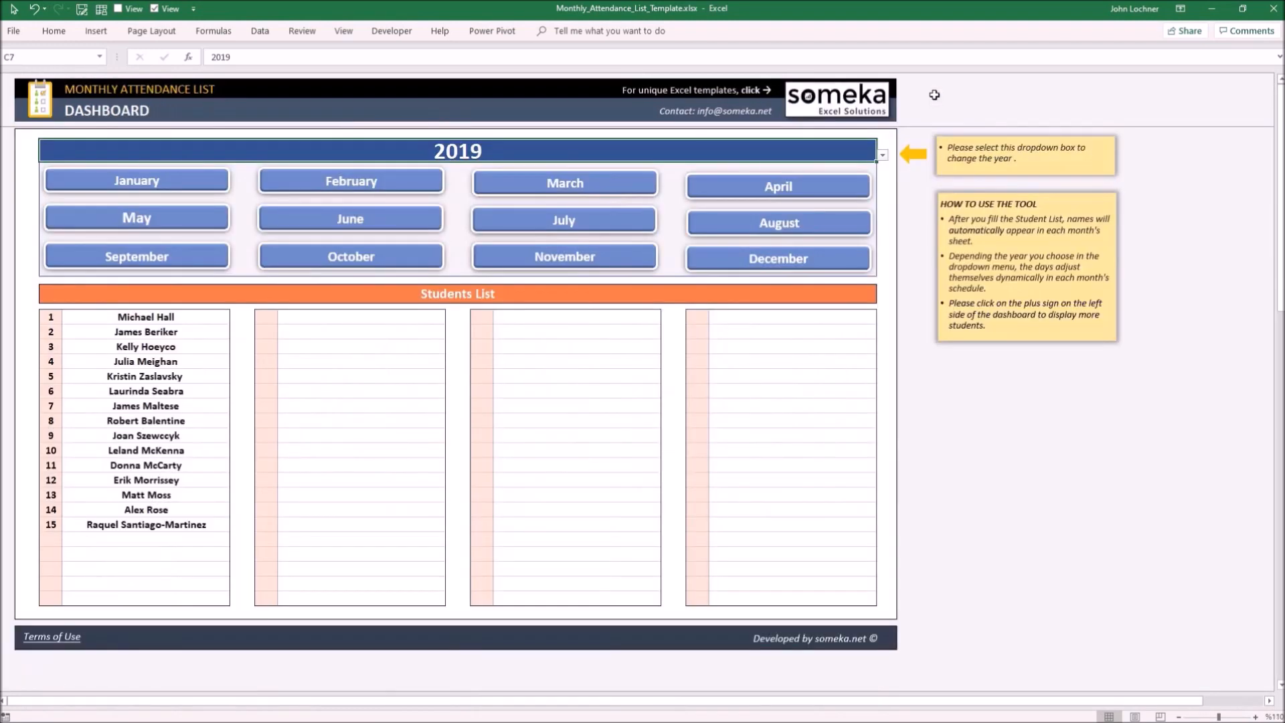
pyautogui.moveTo(610, 292)
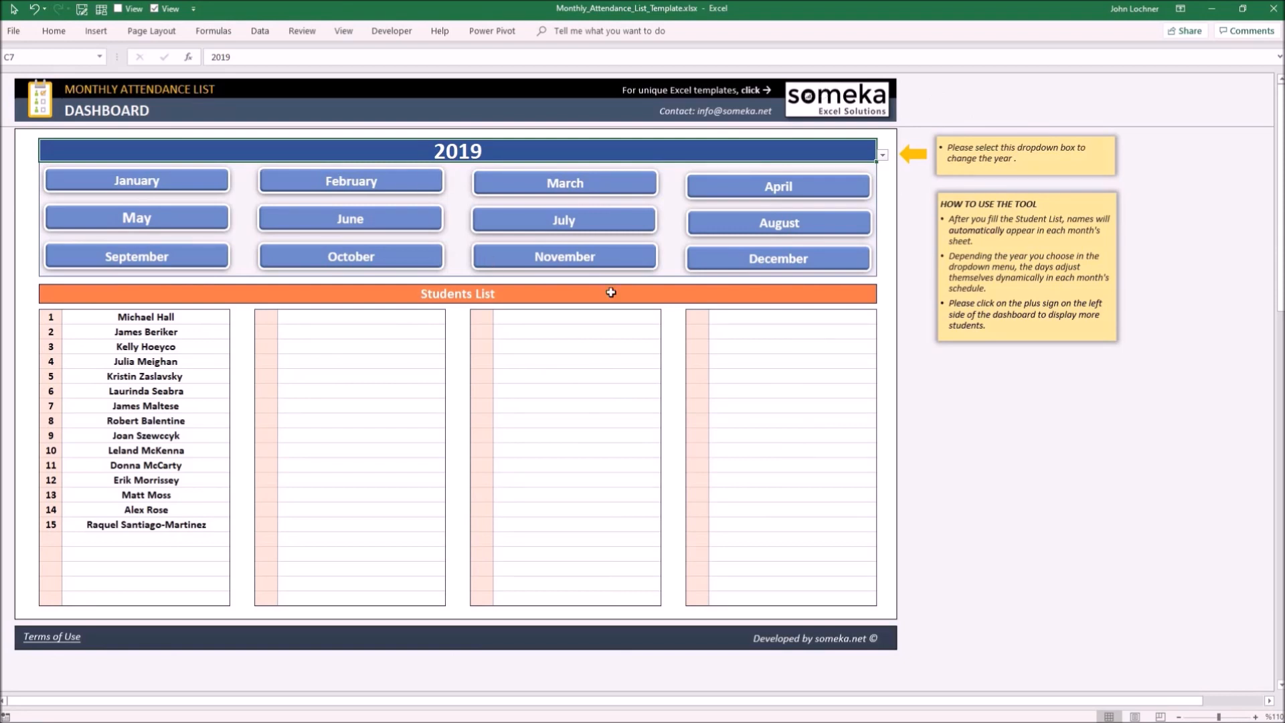
pyautogui.moveTo(719, 260)
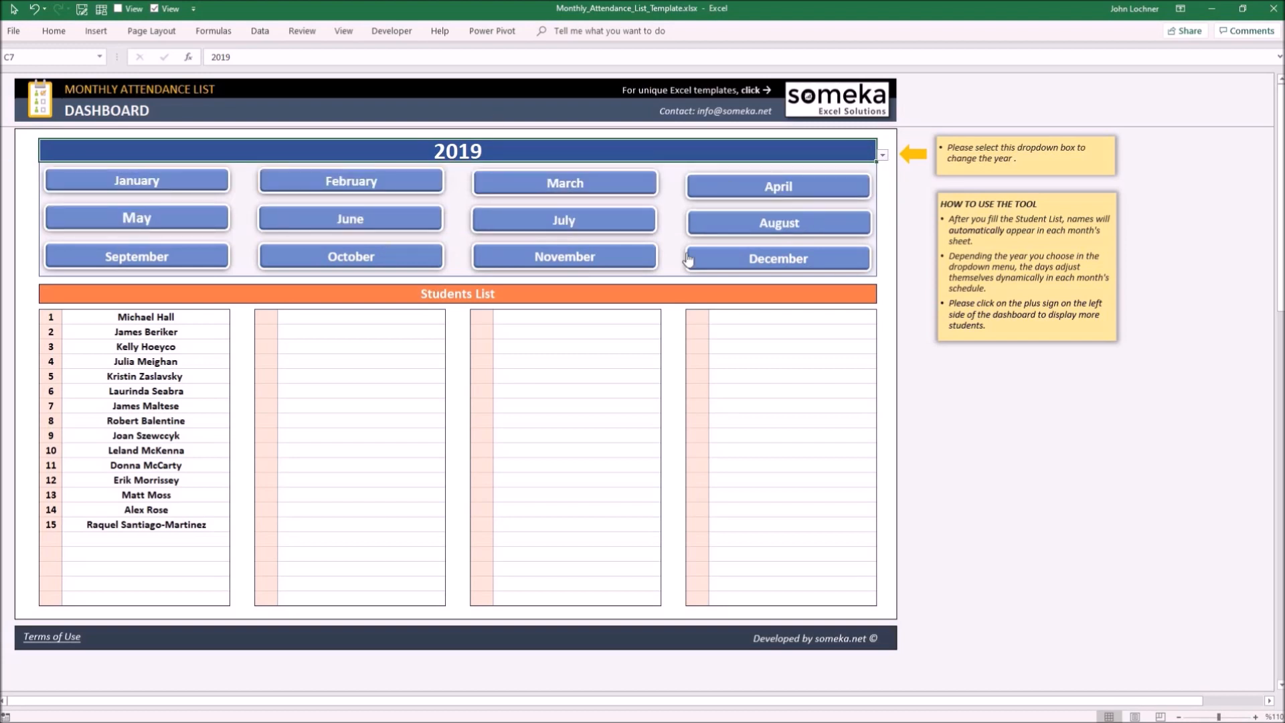
pyautogui.moveTo(417, 155)
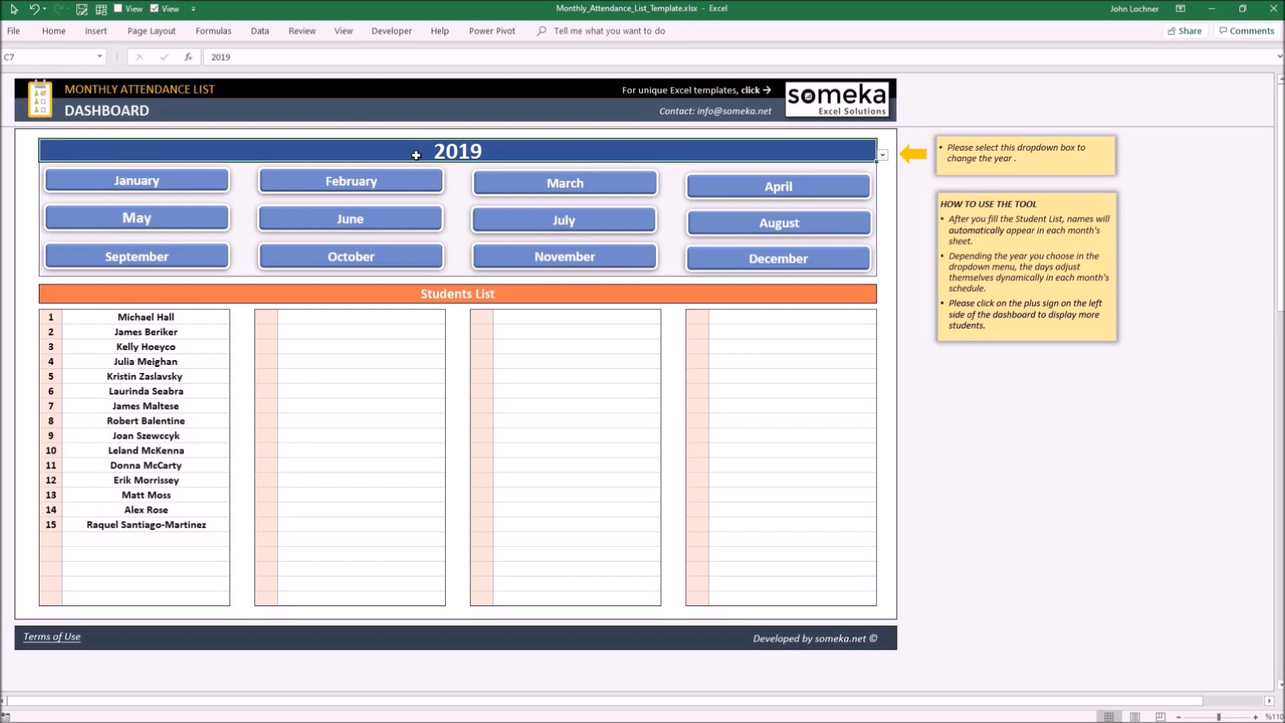
# Enter Hugo Chavez as student 16 in the Students List
pyautogui.write('Hugo Chavez')
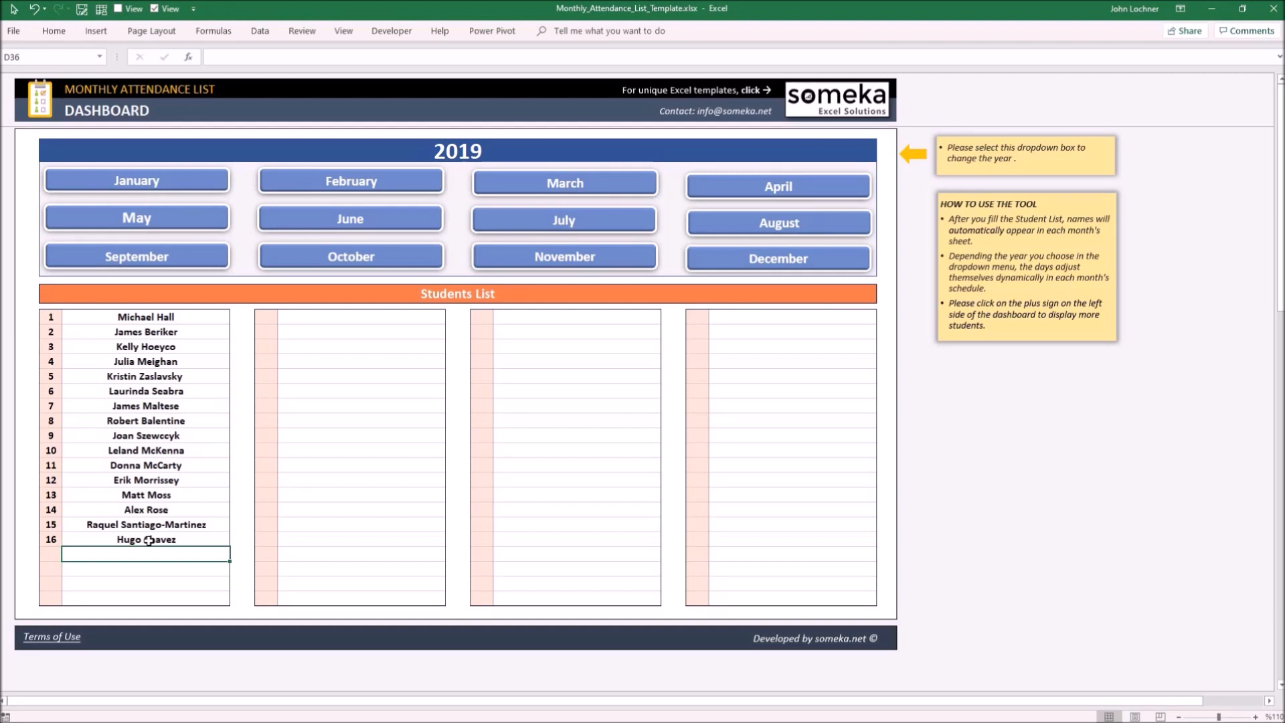
pyautogui.moveTo(678, 411)
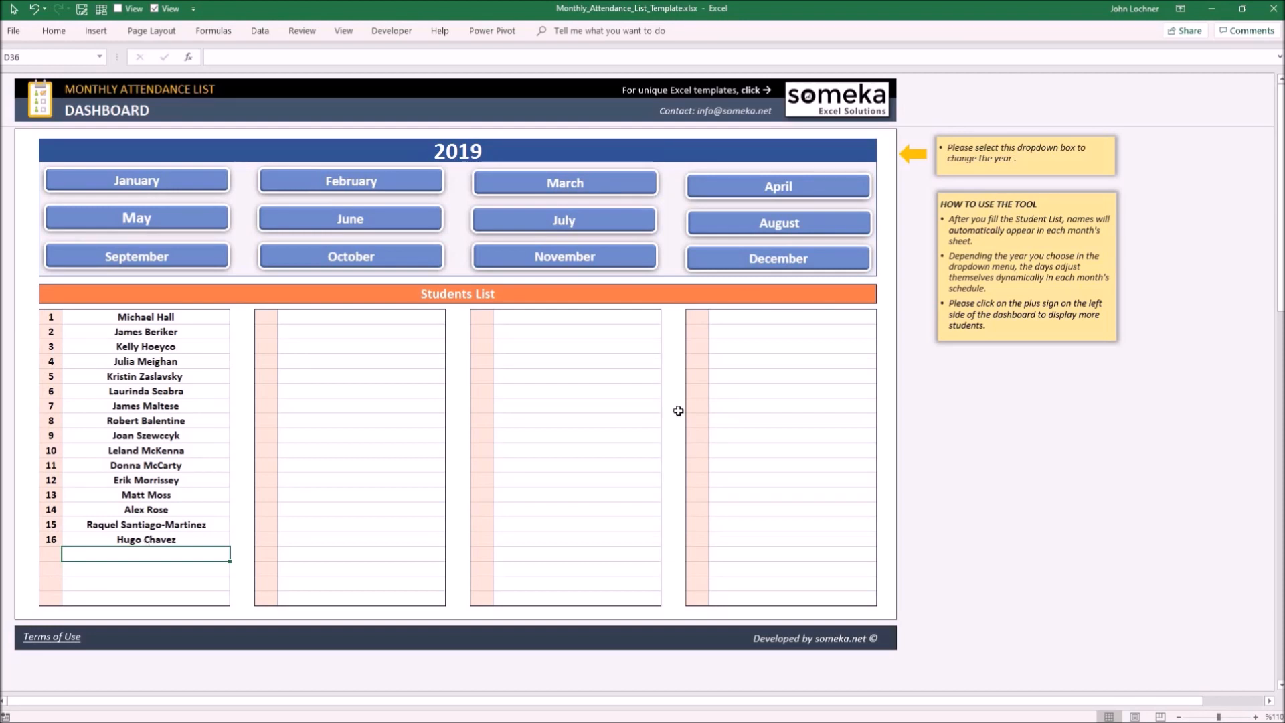
pyautogui.moveTo(377, 220)
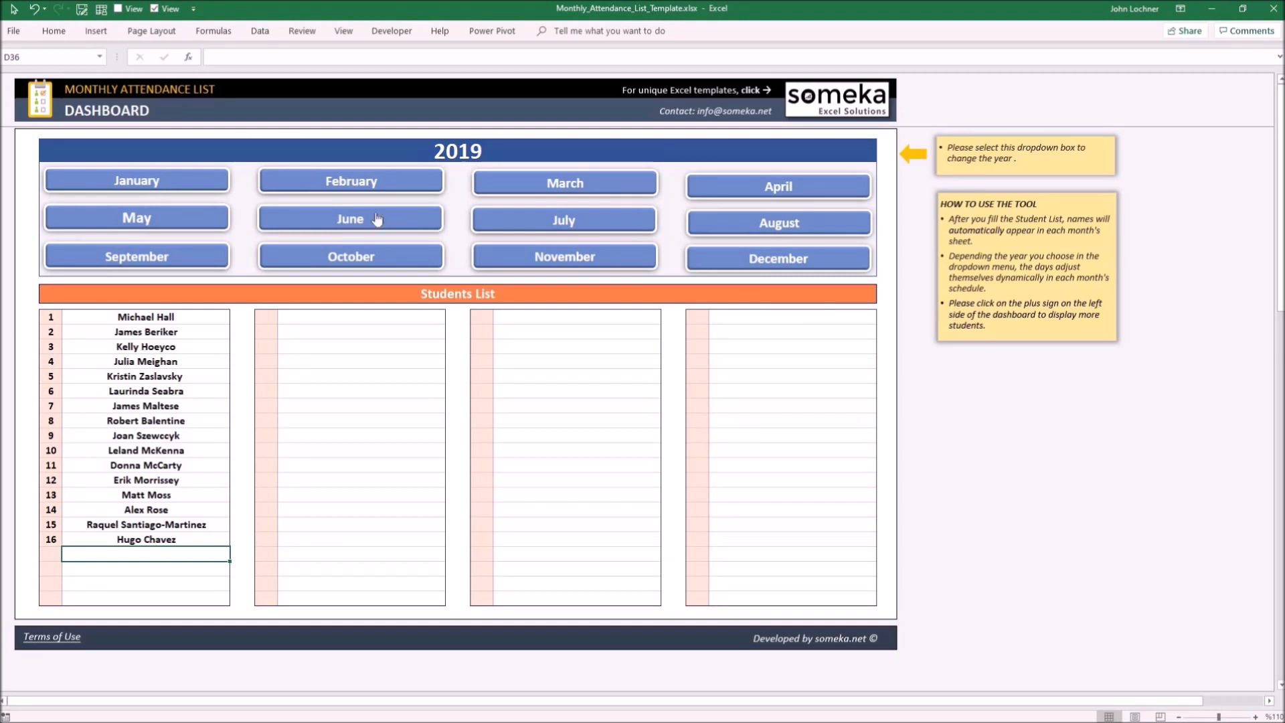
pyautogui.moveTo(238, 584)
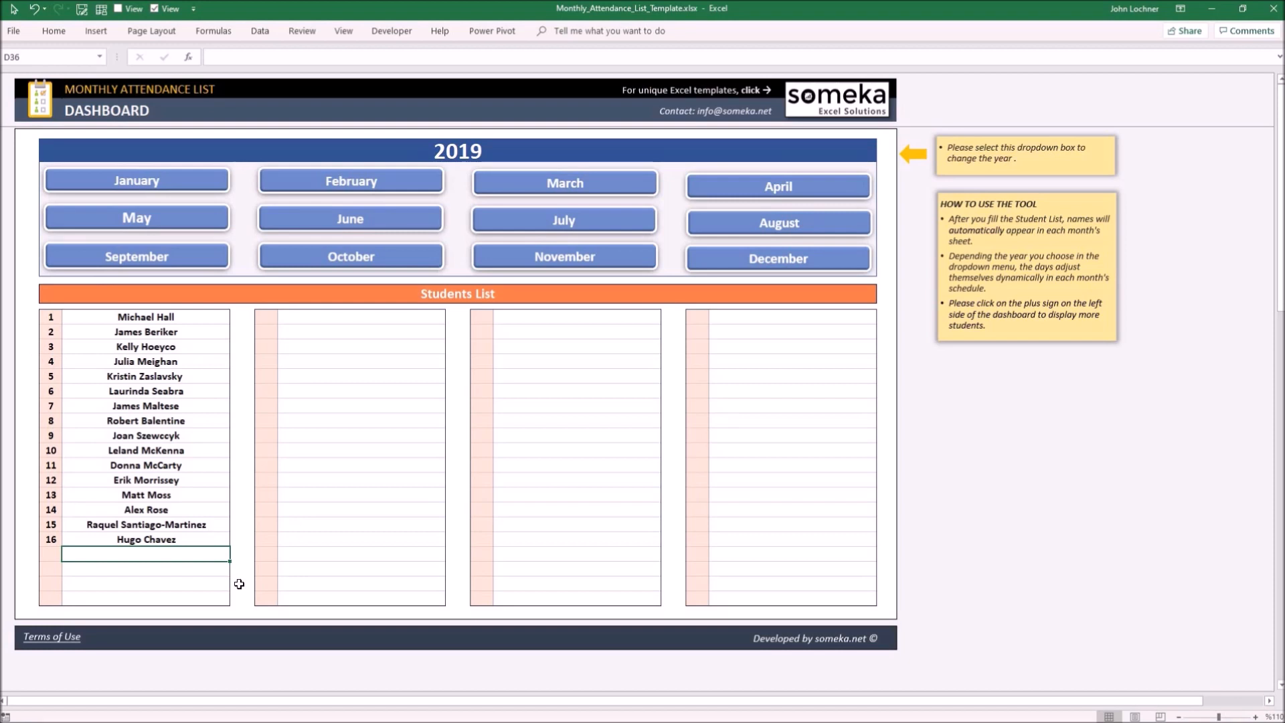
# Switch to the January attendance sheet, which now lists Hugo Chavez
pyautogui.click(137, 179)
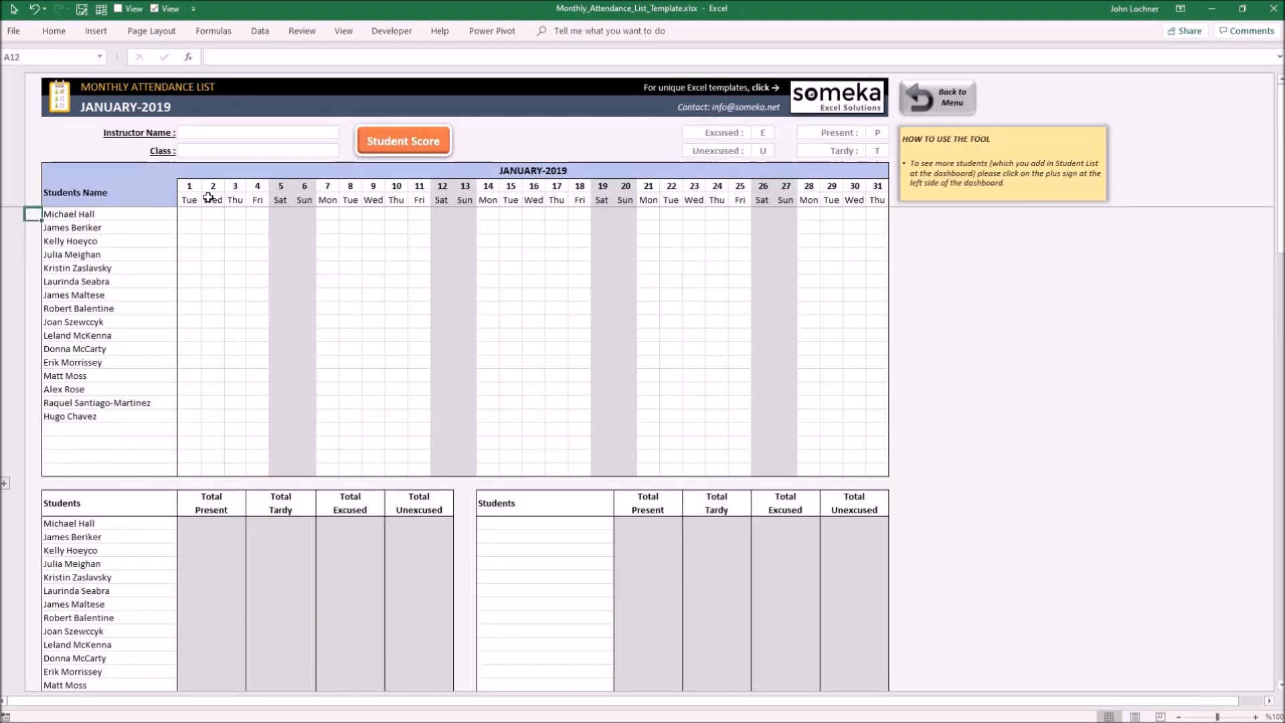
pyautogui.moveTo(263, 306)
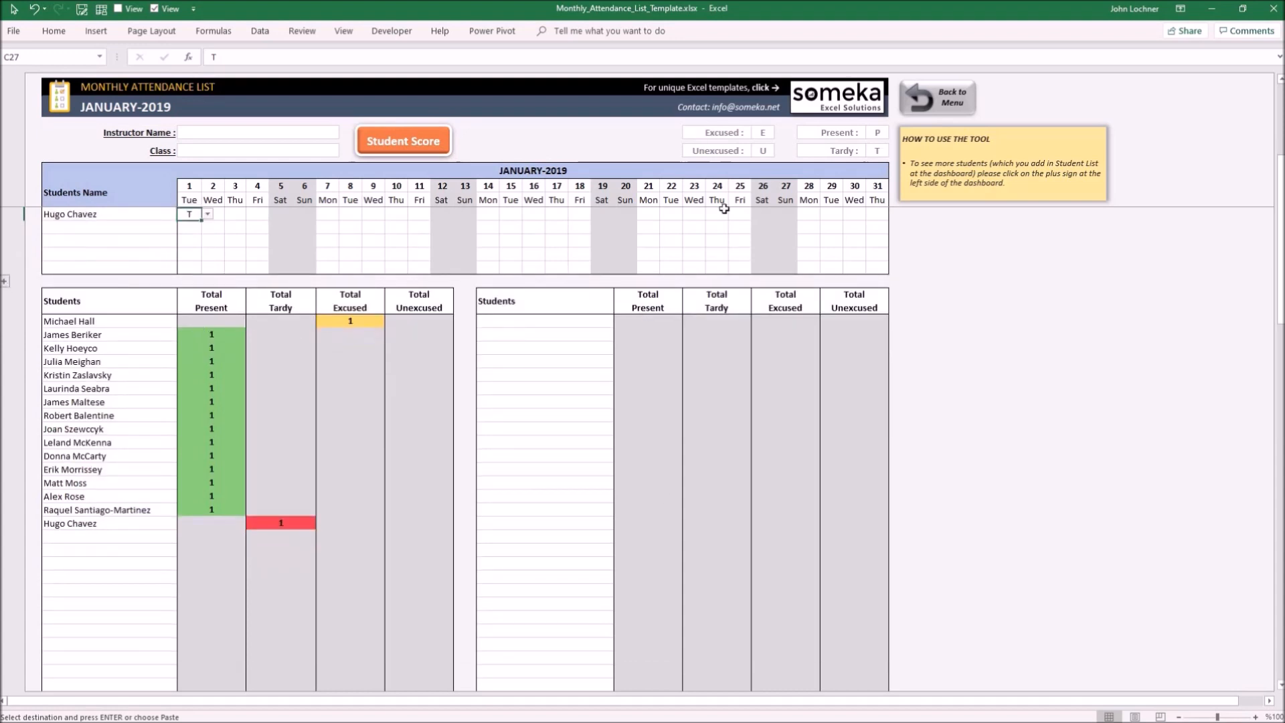
pyautogui.moveTo(498, 356)
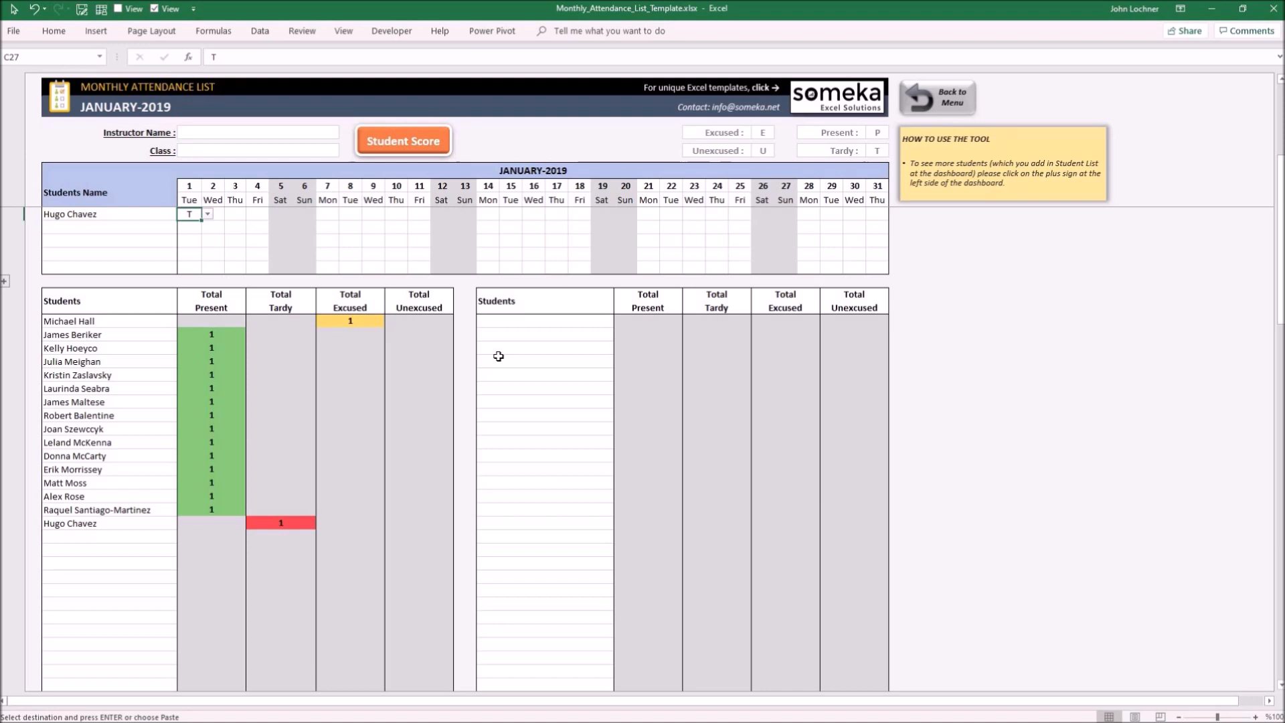
pyautogui.moveTo(618, 357)
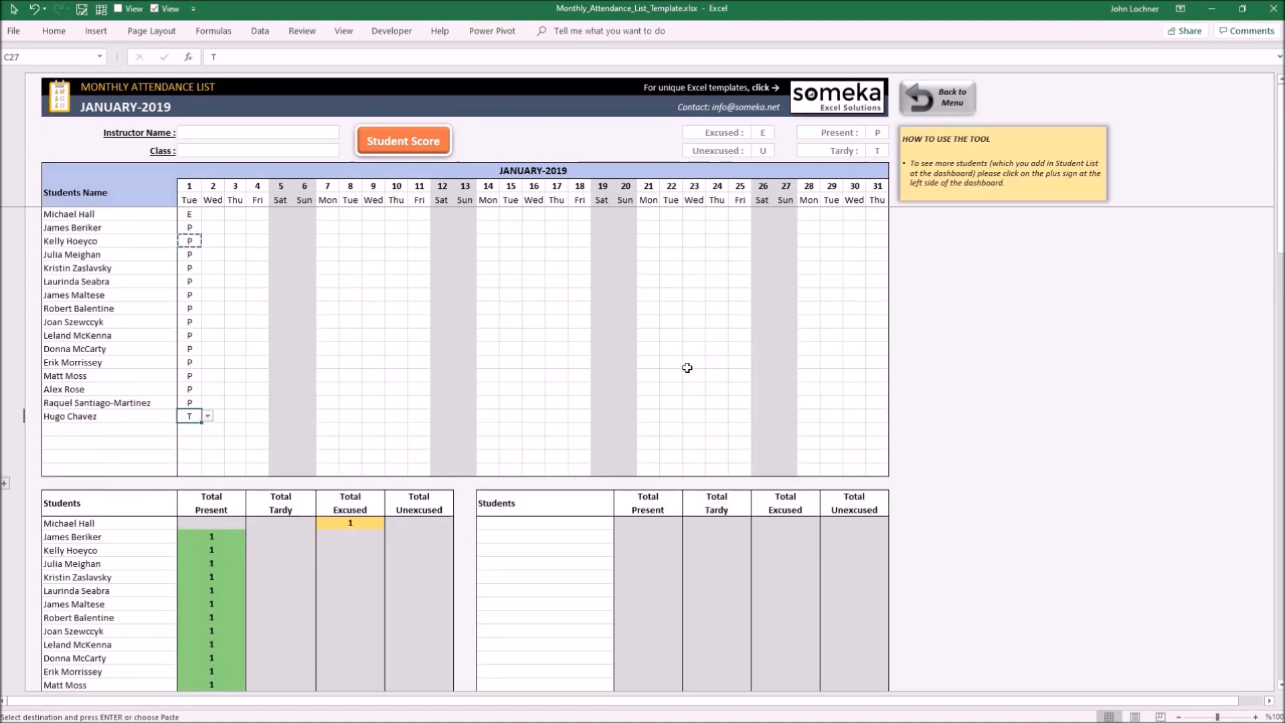
pyautogui.moveTo(759, 127)
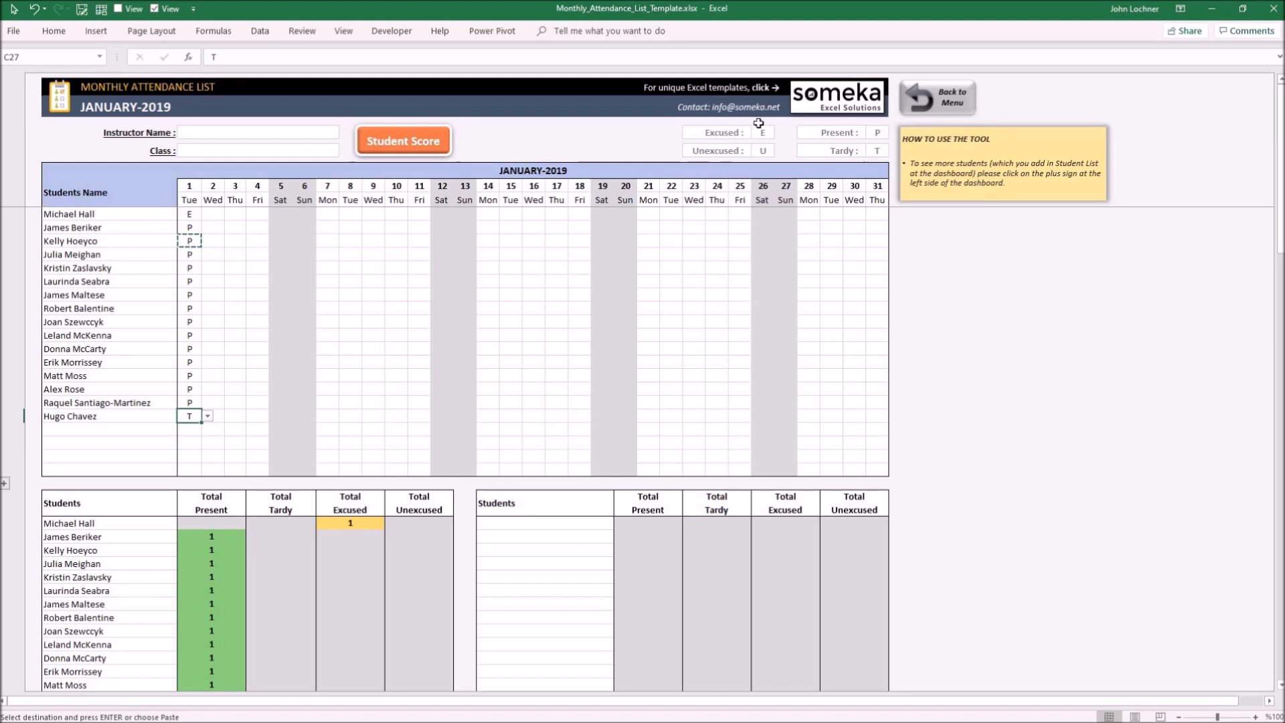
pyautogui.moveTo(734, 177)
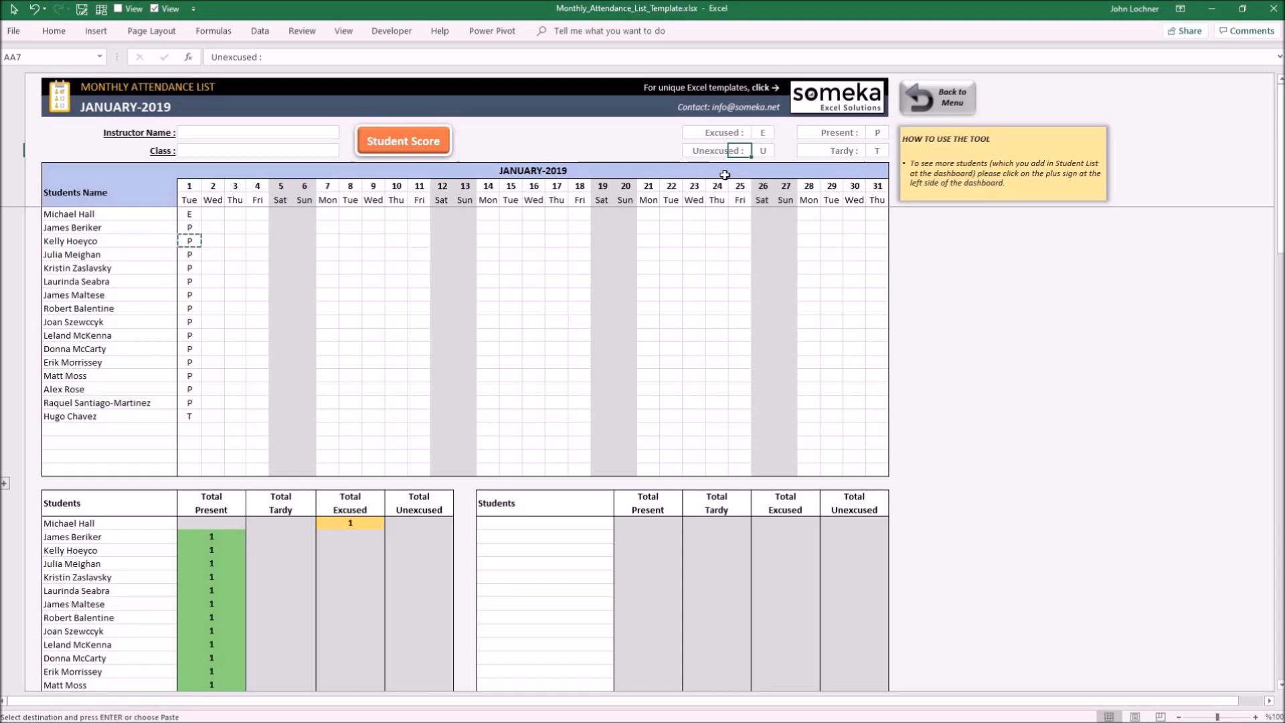
pyautogui.moveTo(758, 157)
pyautogui.write('Absent')
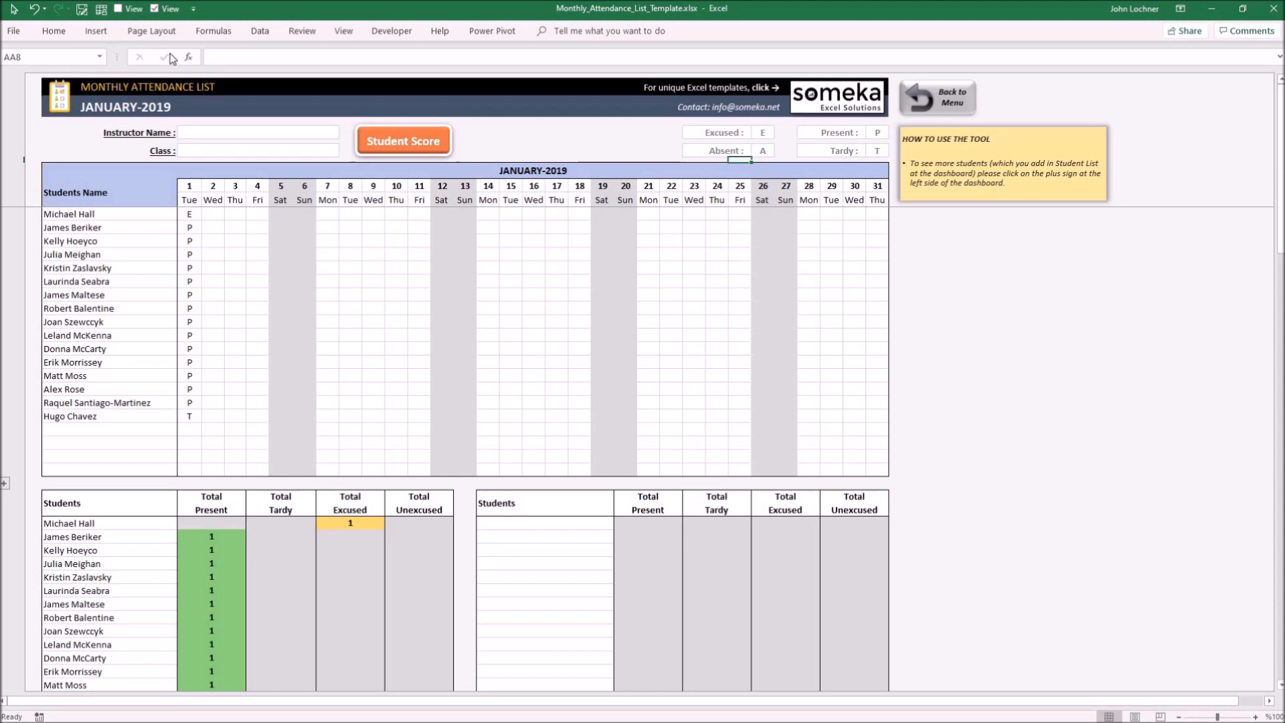
pyautogui.moveTo(226, 246)
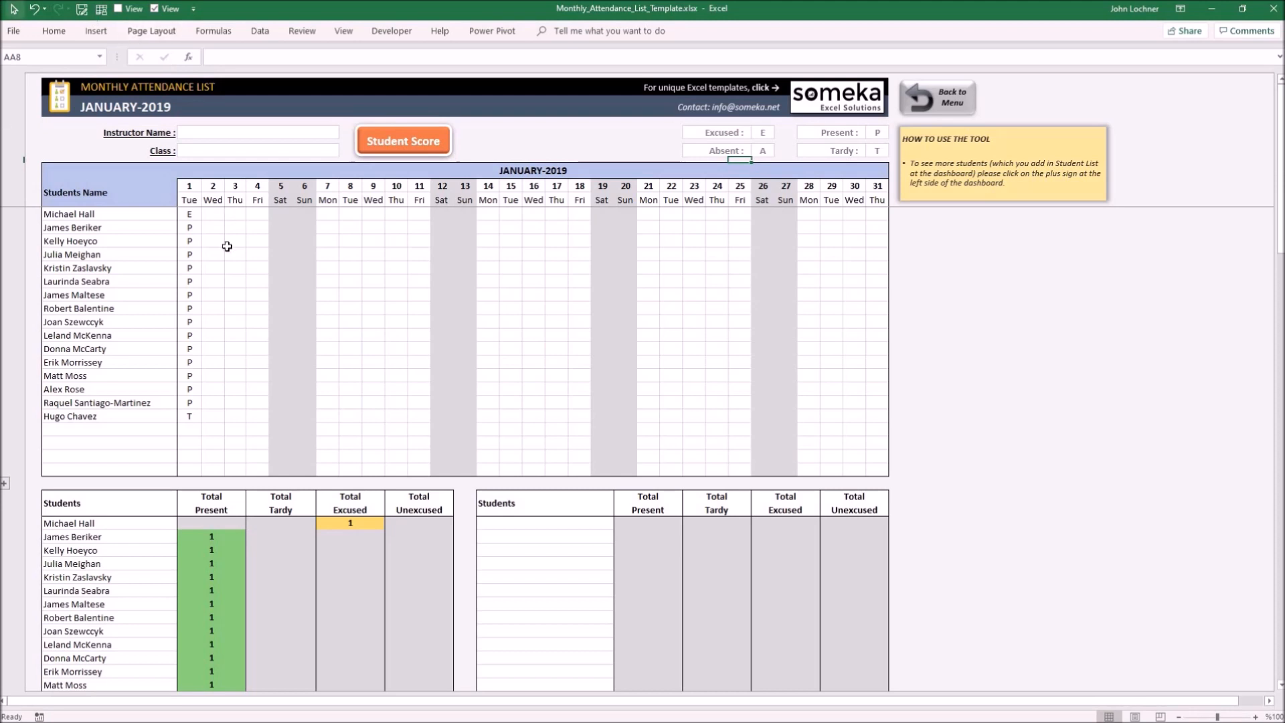
pyautogui.click(189, 213)
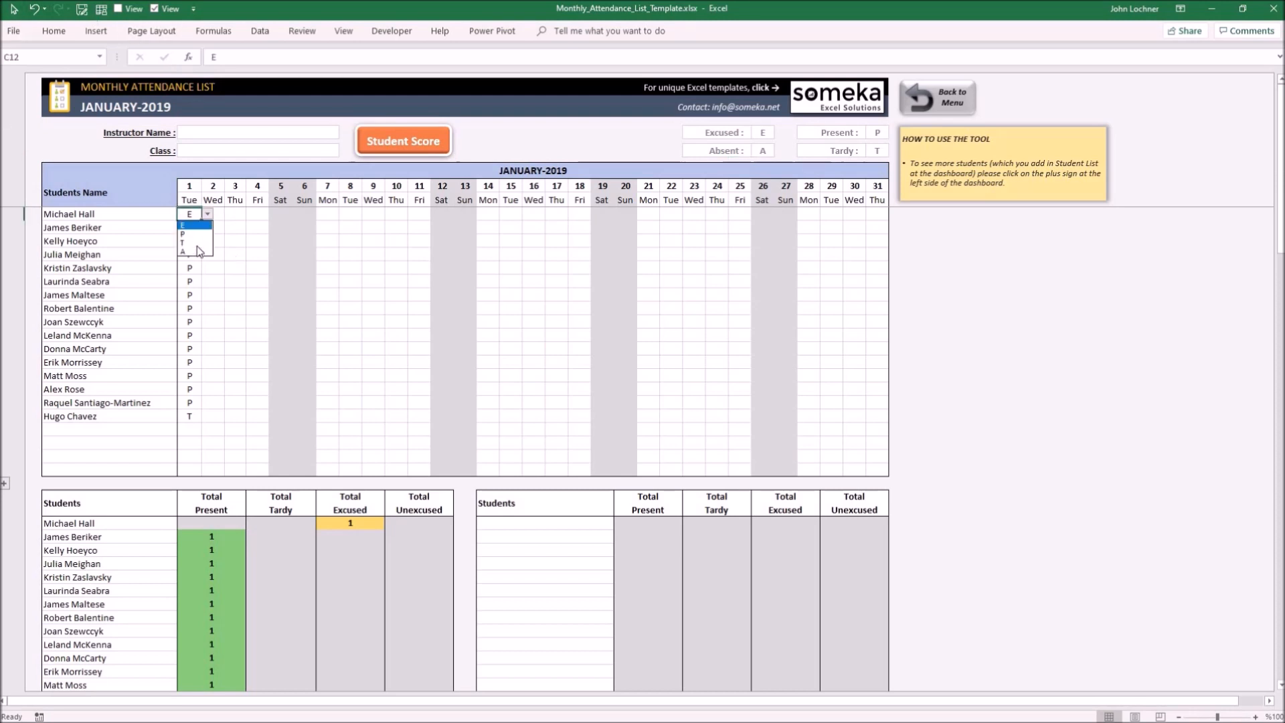
pyautogui.click(184, 251)
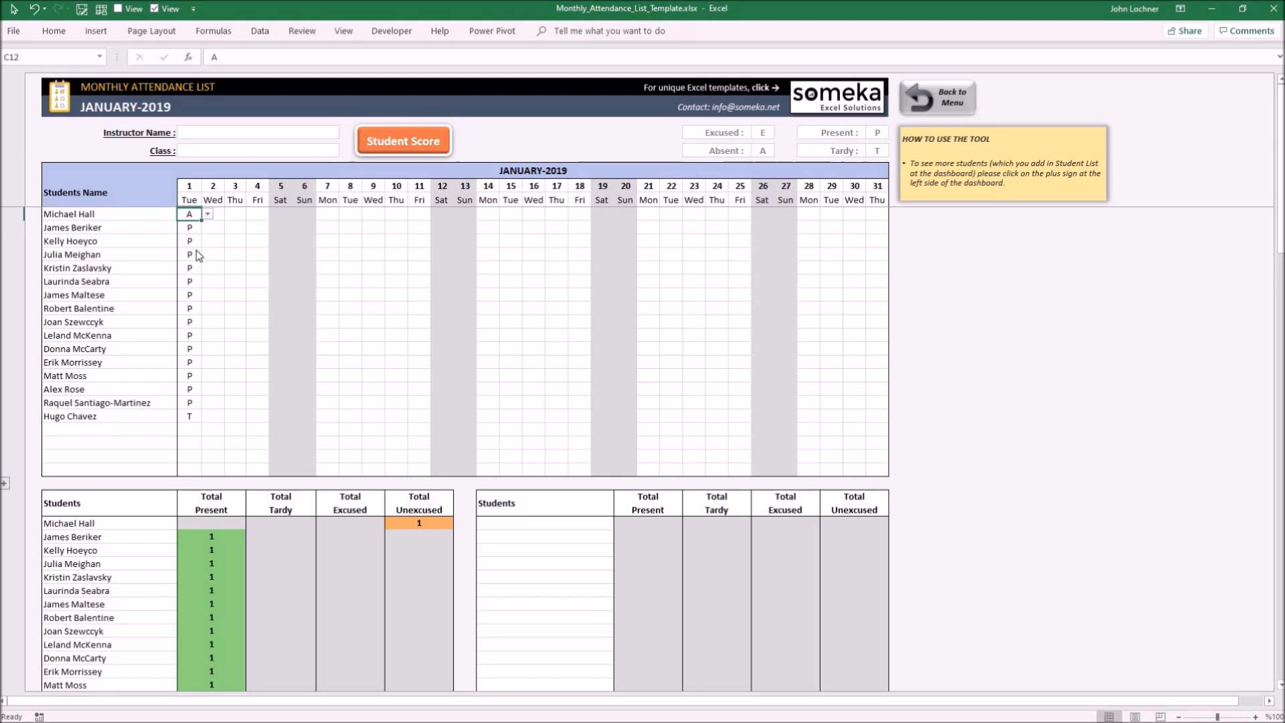
pyautogui.moveTo(495, 369)
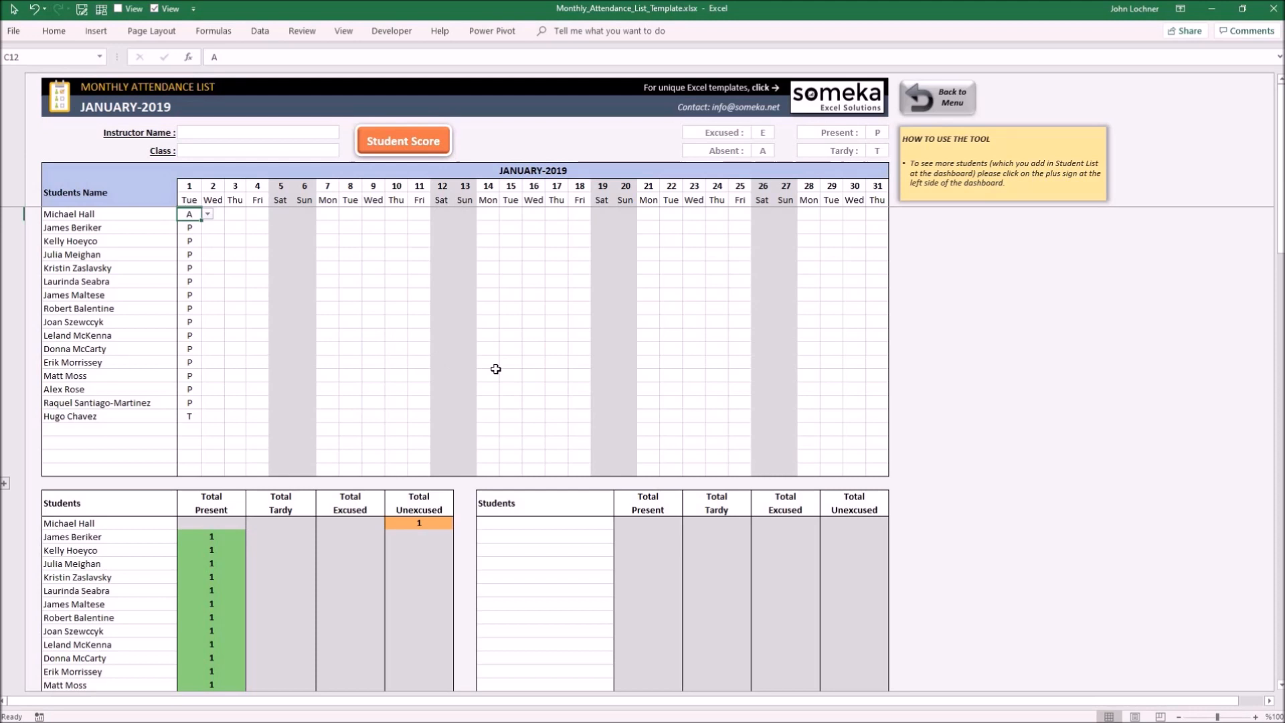
# Re-enter 'Unexcused :' as the legend label and review the totals row COUNTIF
pyautogui.scroll(-3)
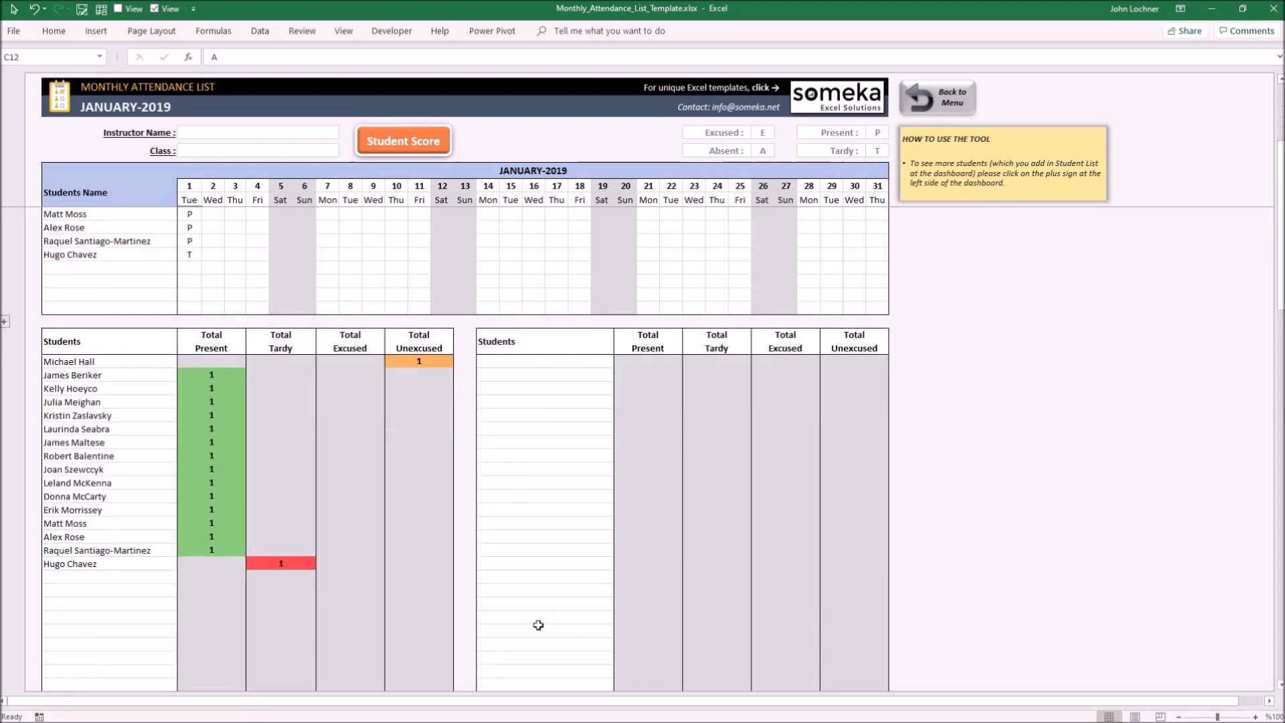
pyautogui.moveTo(516, 621)
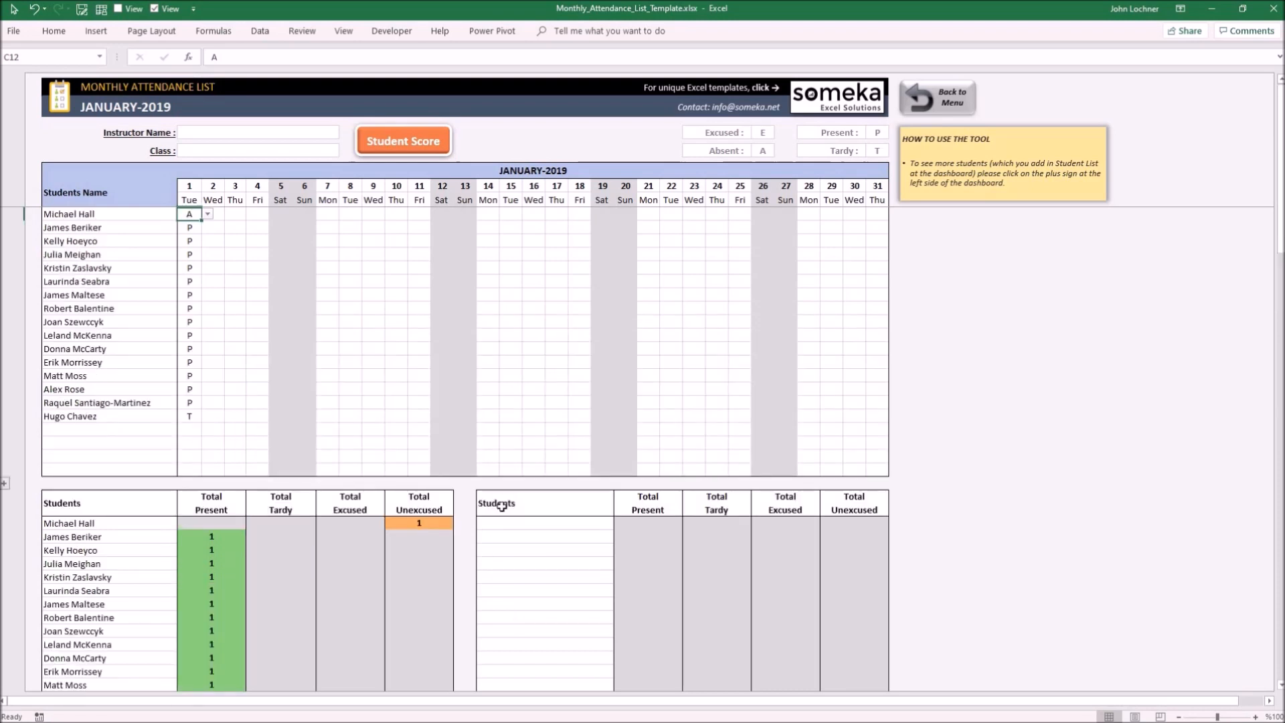
pyautogui.moveTo(747, 150)
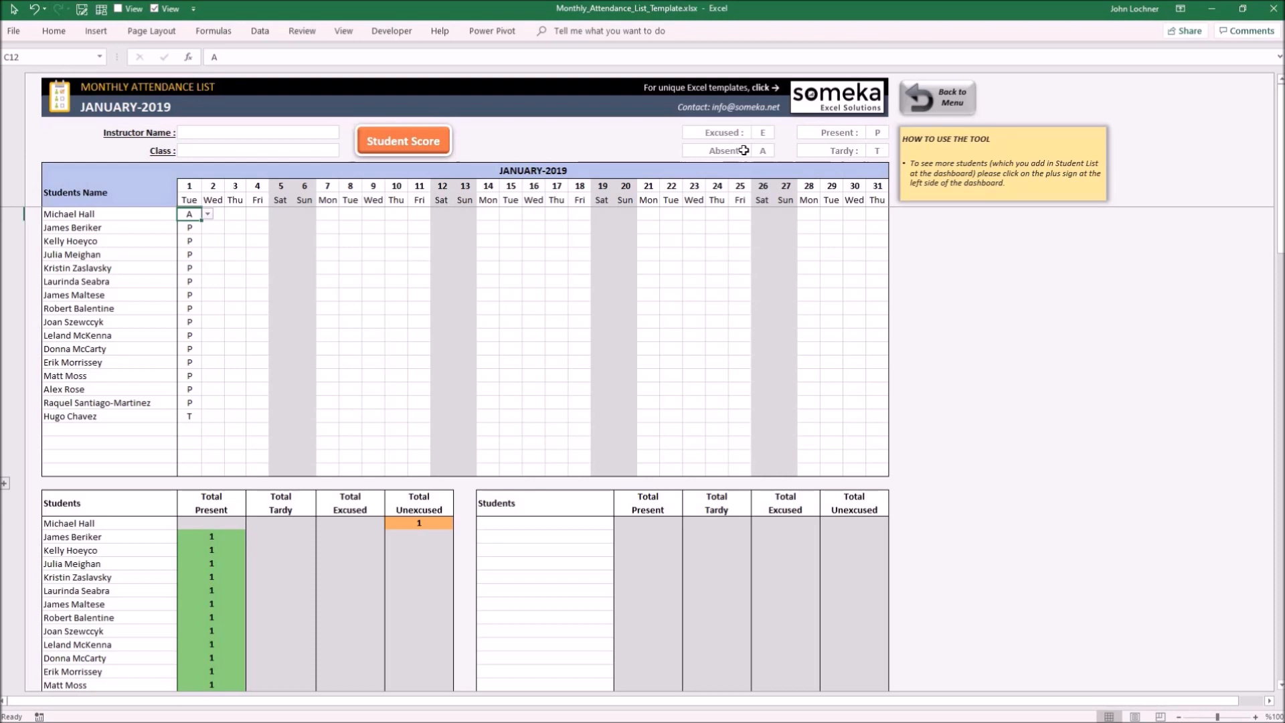
pyautogui.click(763, 150)
pyautogui.write('Un:')
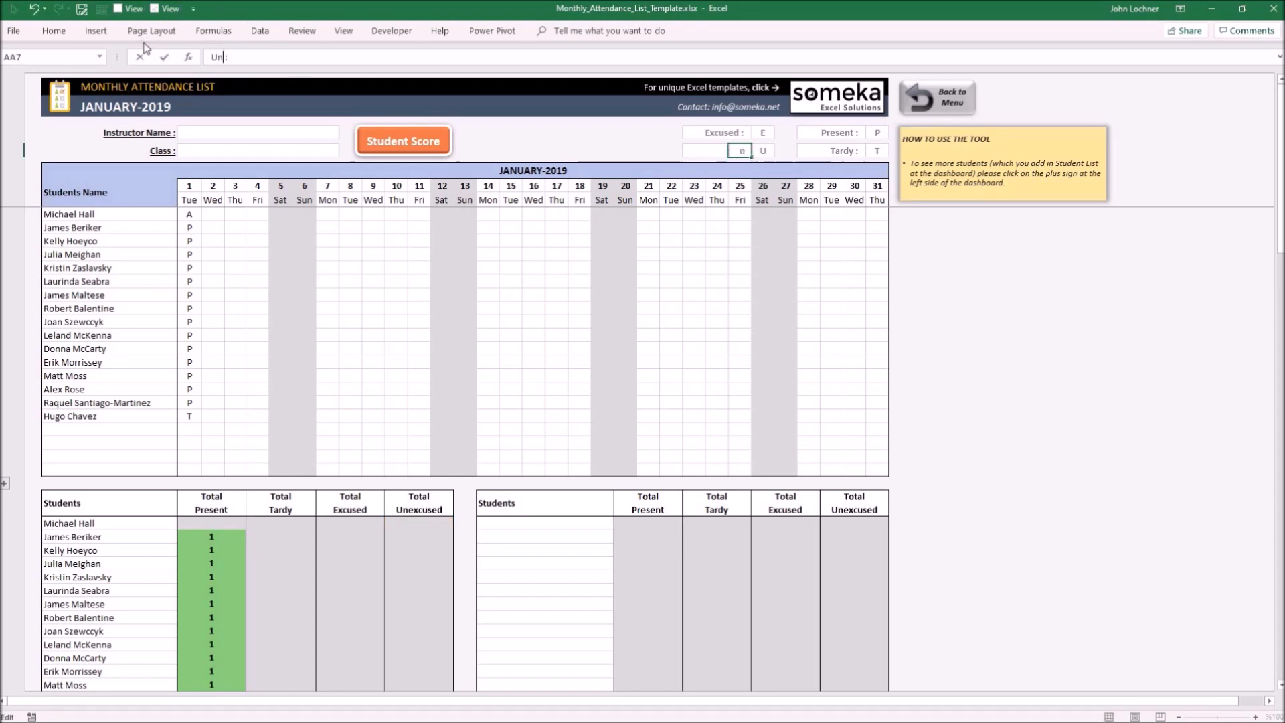
pyautogui.press('Enter')
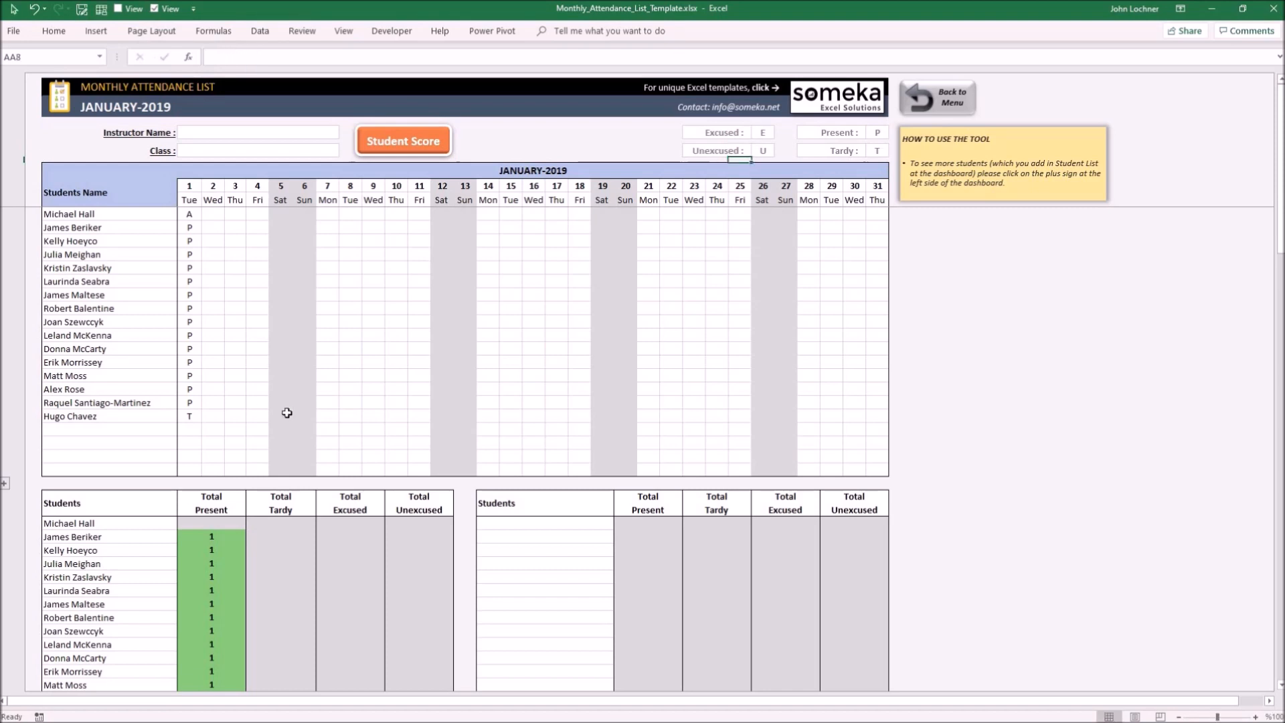
pyautogui.scroll(-3)
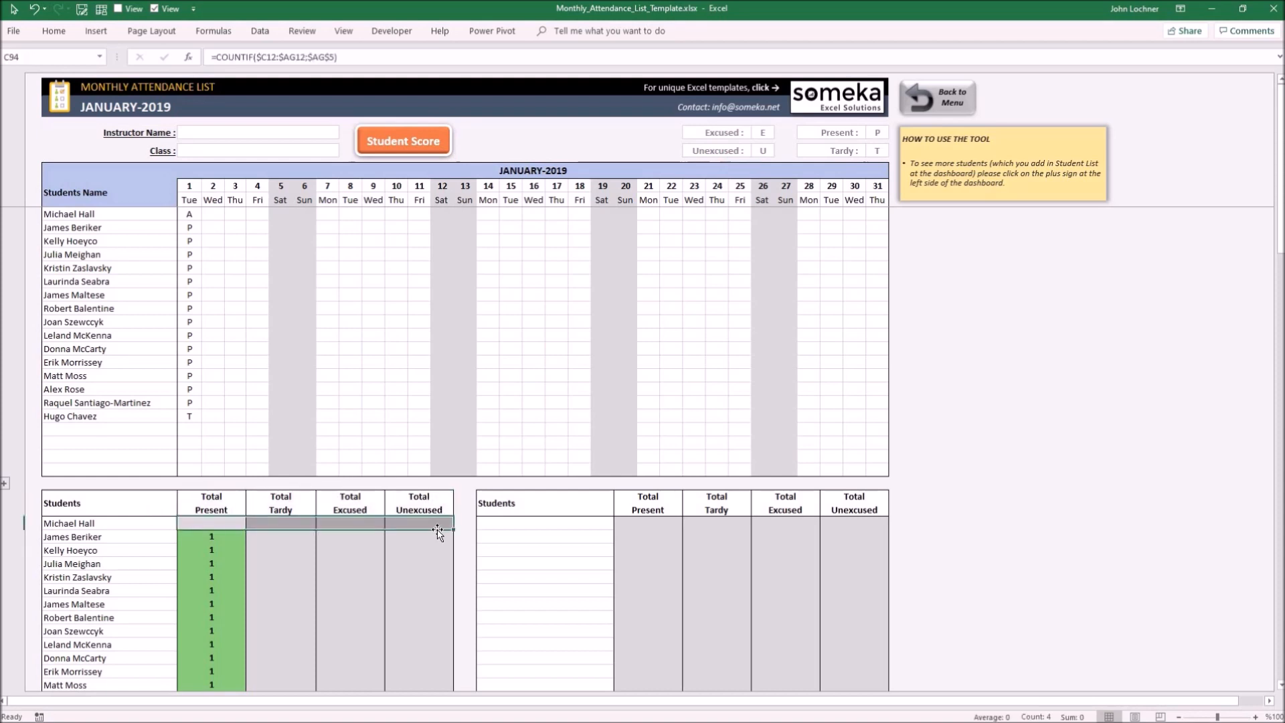
pyautogui.moveTo(405, 521)
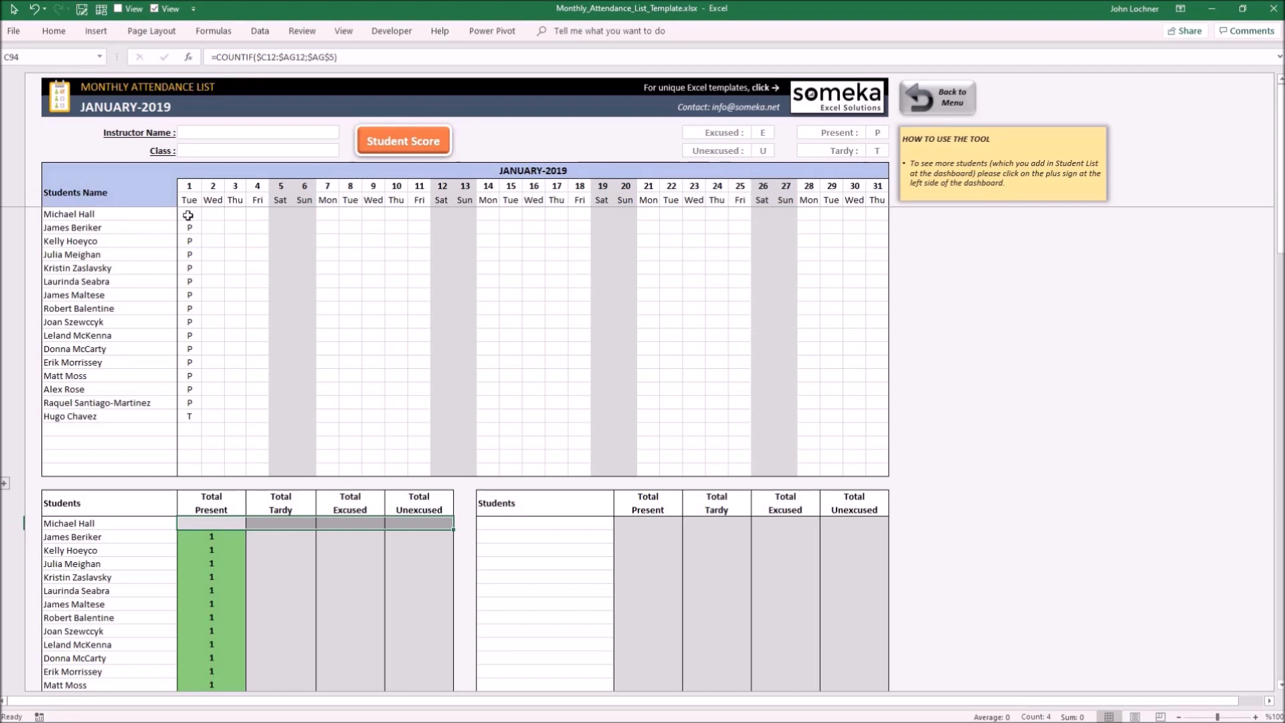
pyautogui.write('A')
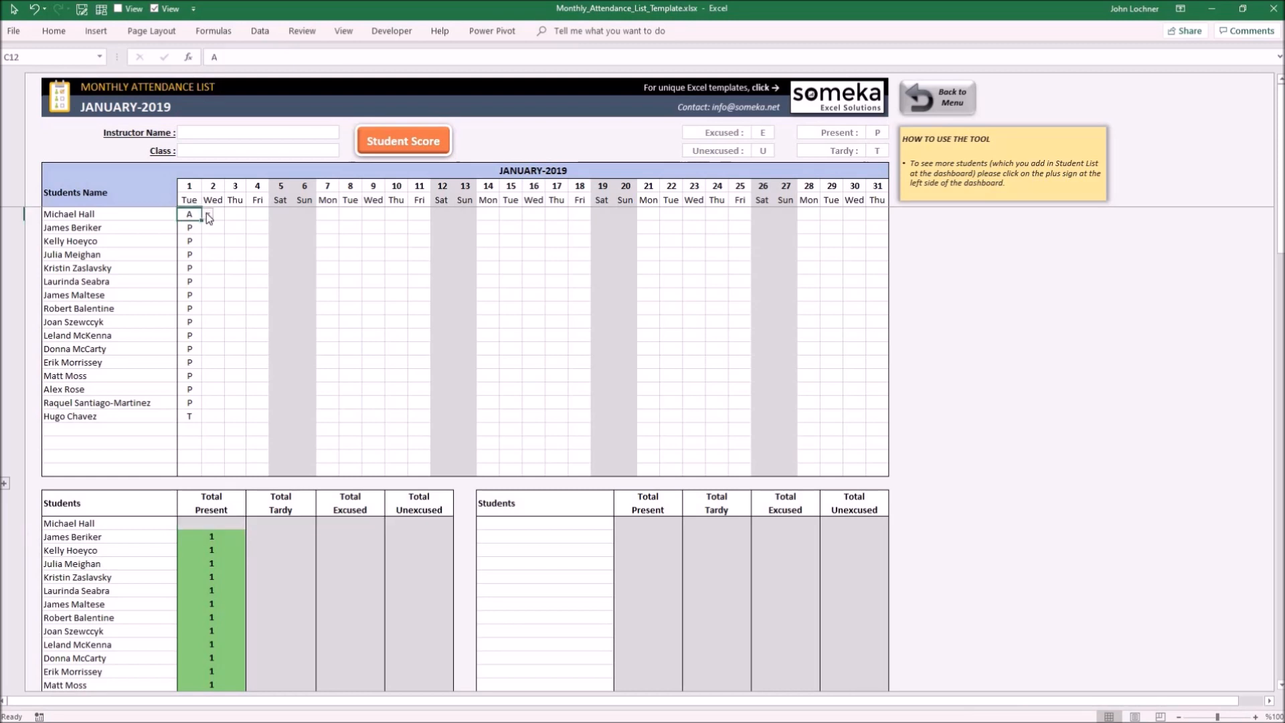
pyautogui.click(208, 214)
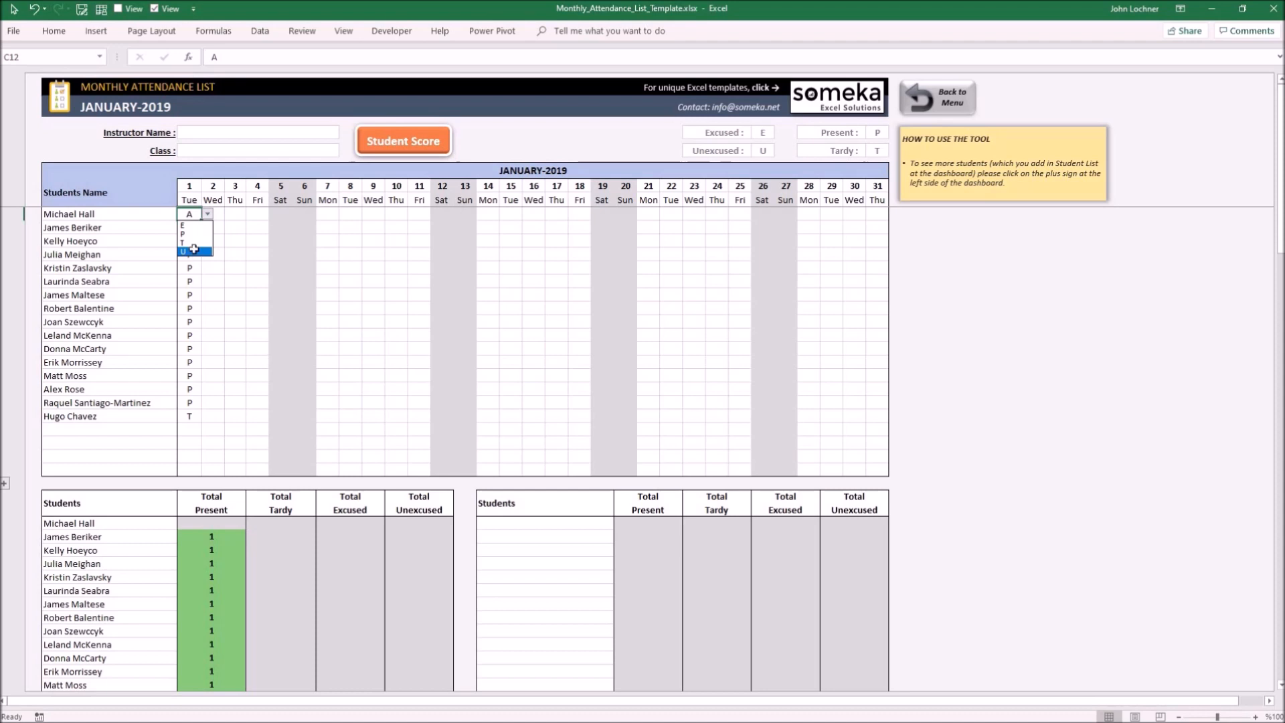
pyautogui.click(187, 250)
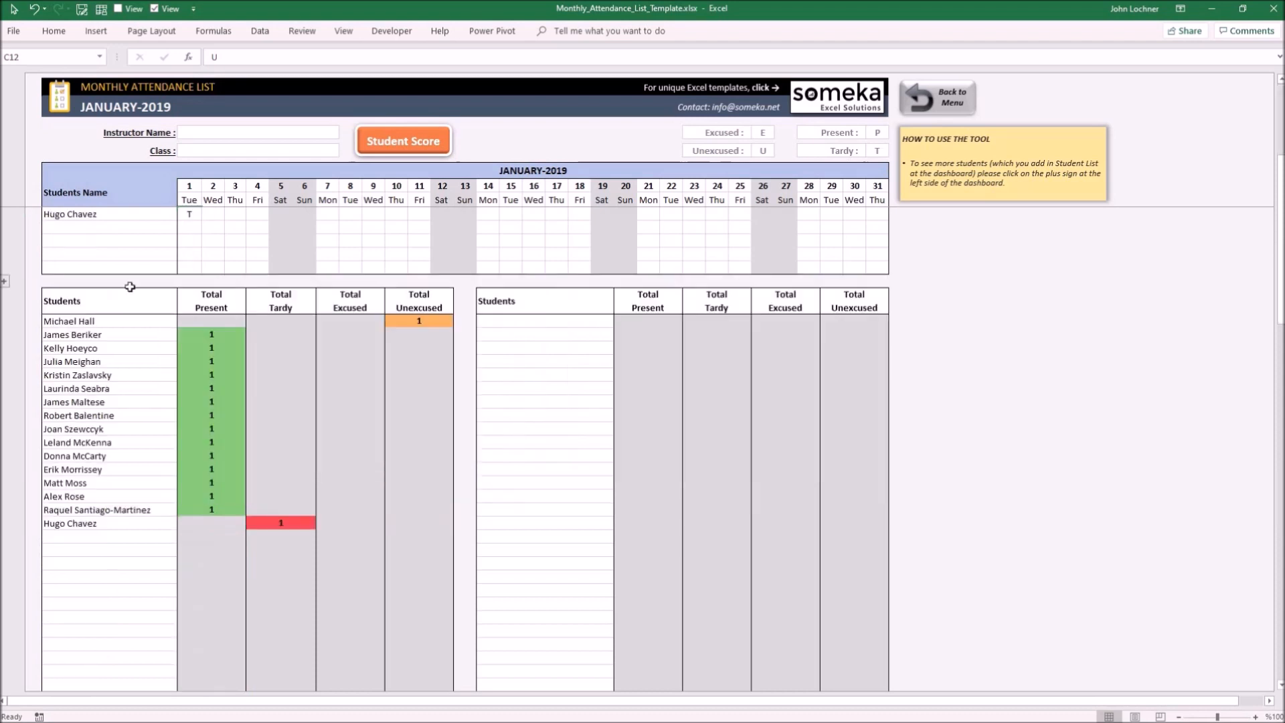
pyautogui.moveTo(495, 444)
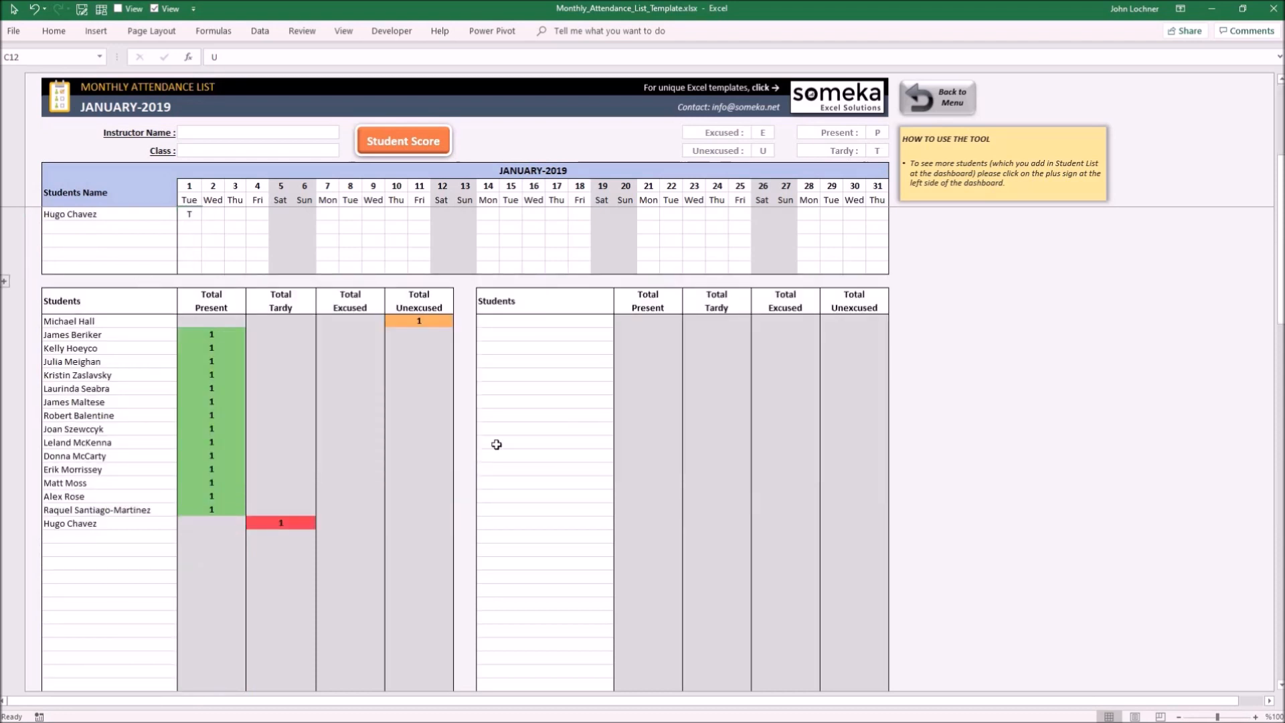
pyautogui.click(937, 97)
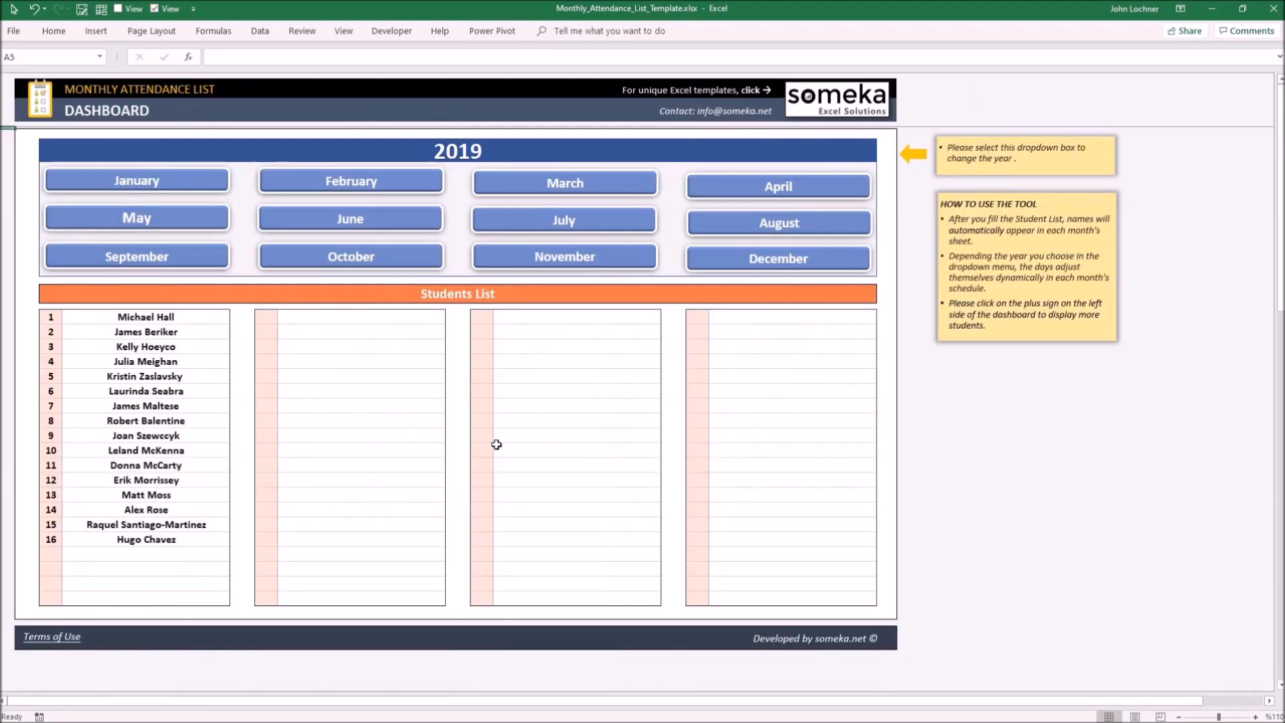